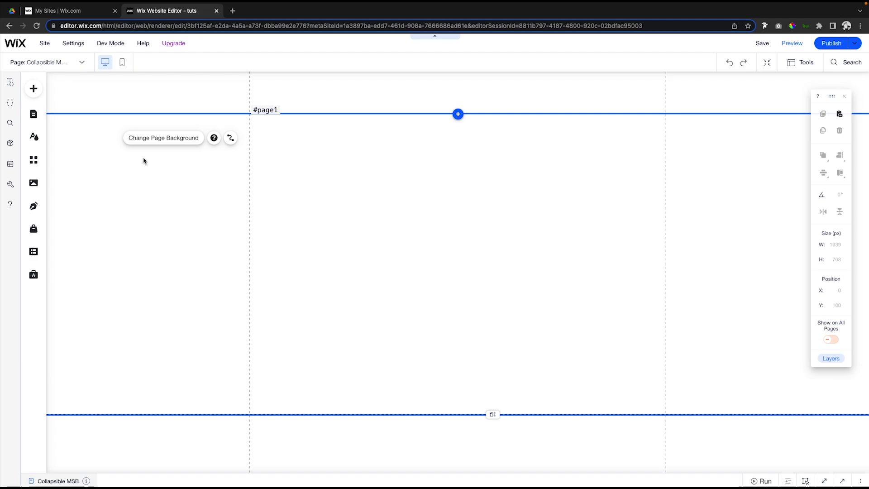
pyautogui.moveTo(302, 162)
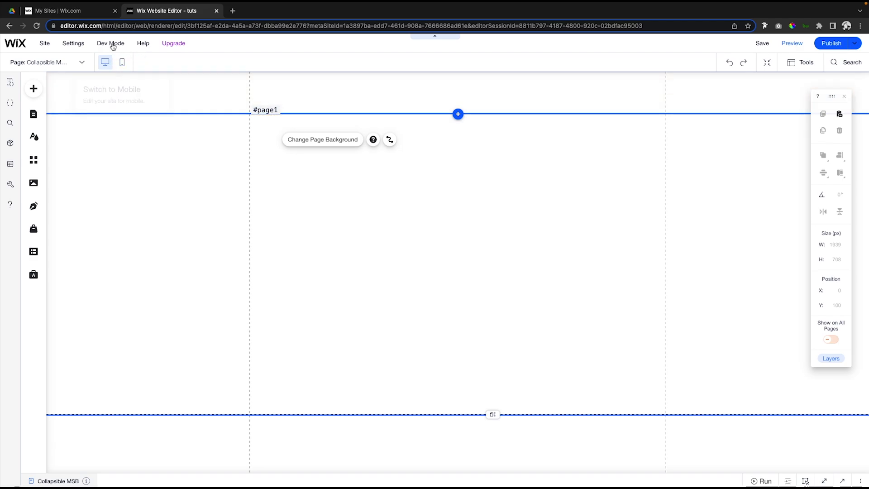
# Choose the Blank design from Interactive > Multi-State Boxes after checking developer mode
pyautogui.click(110, 44)
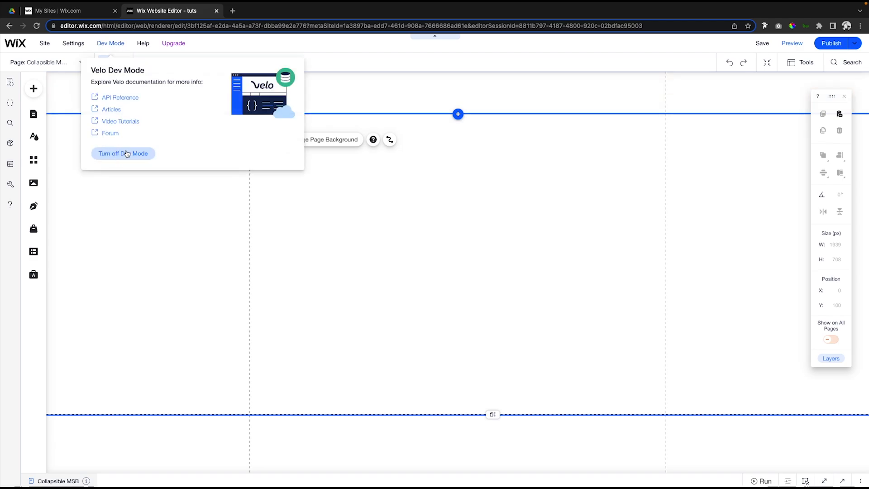
pyautogui.moveTo(148, 146)
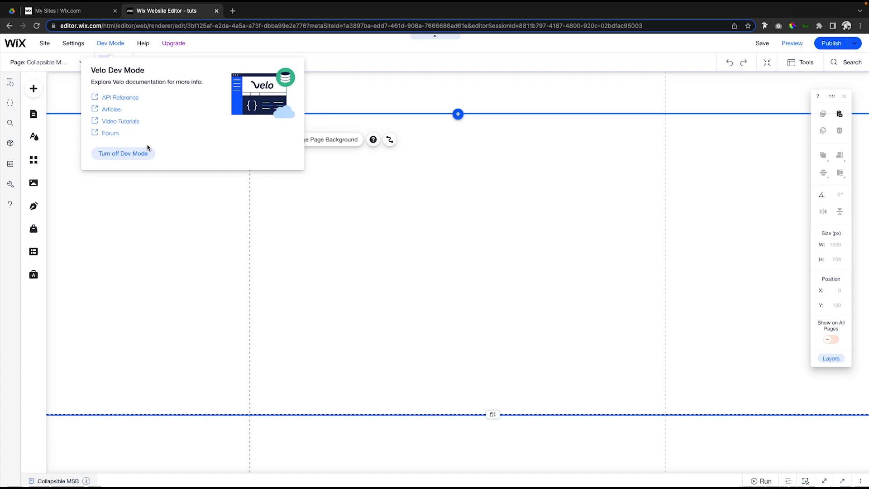
pyautogui.moveTo(122, 154)
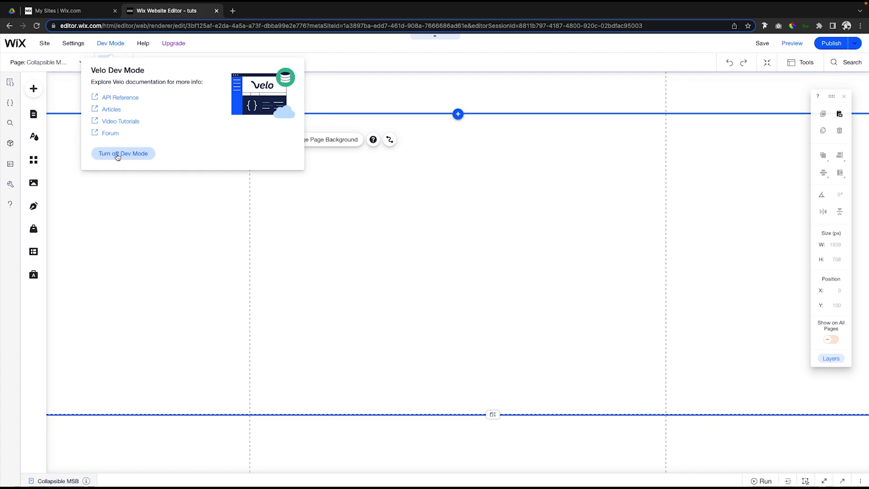
pyautogui.moveTo(406, 207)
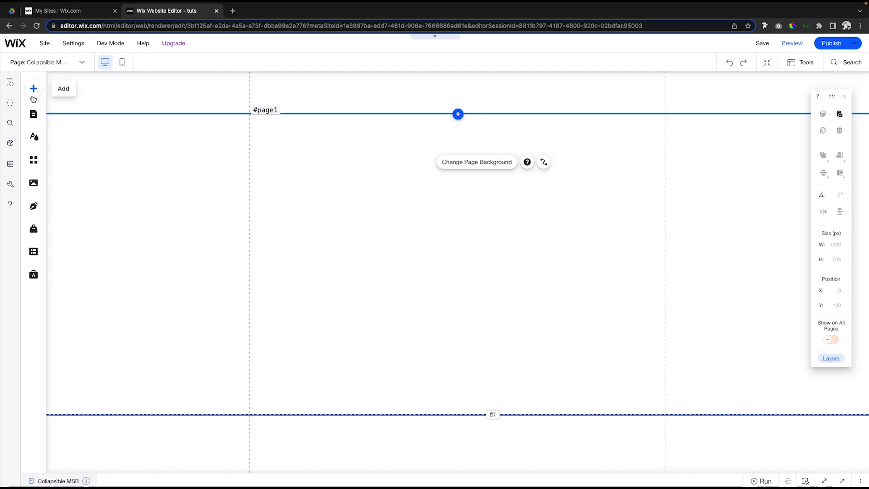
pyautogui.click(33, 88)
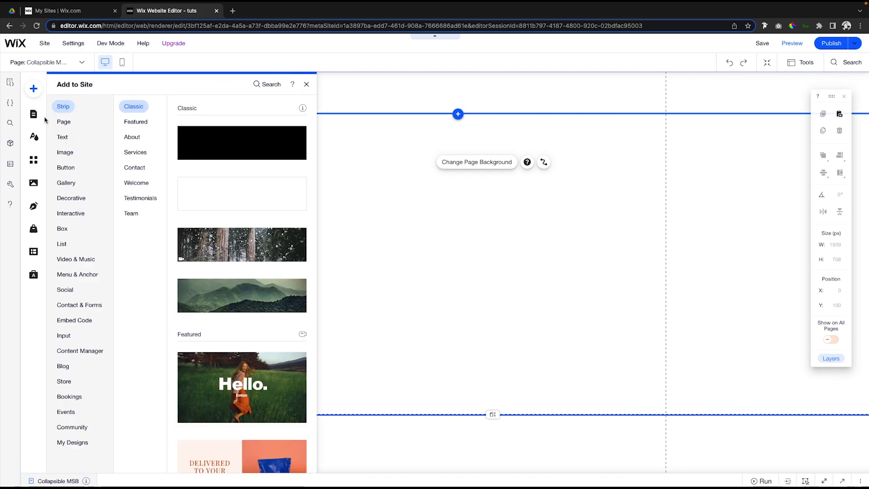
pyautogui.click(71, 198)
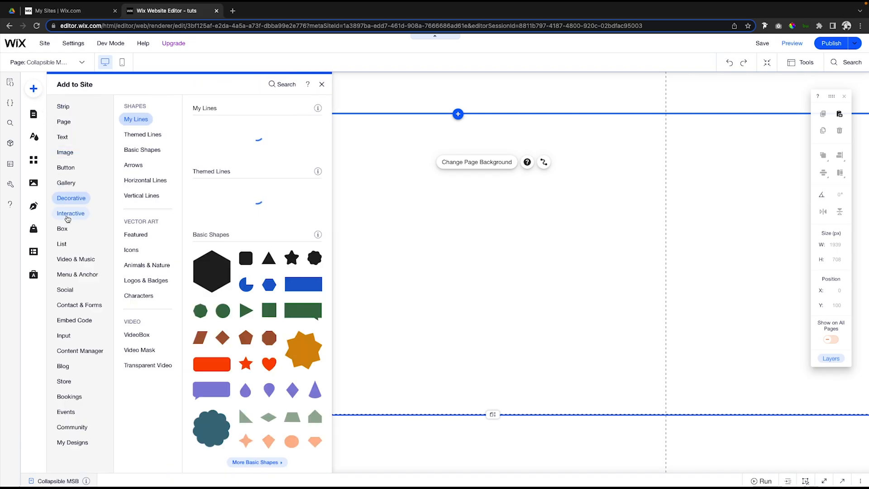
pyautogui.click(71, 212)
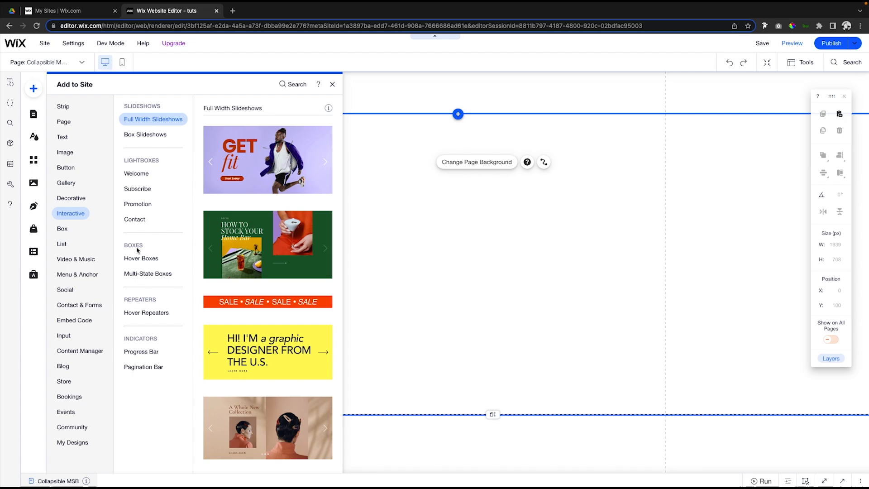
pyautogui.click(148, 273)
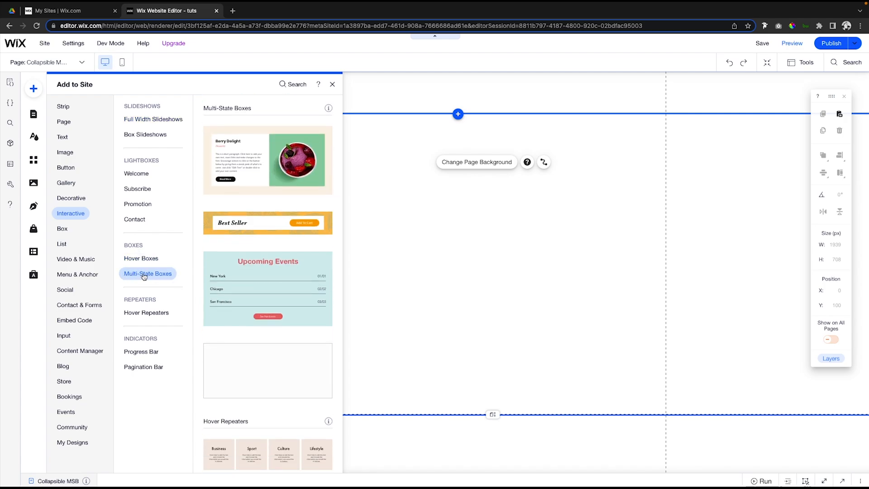
pyautogui.moveTo(162, 276)
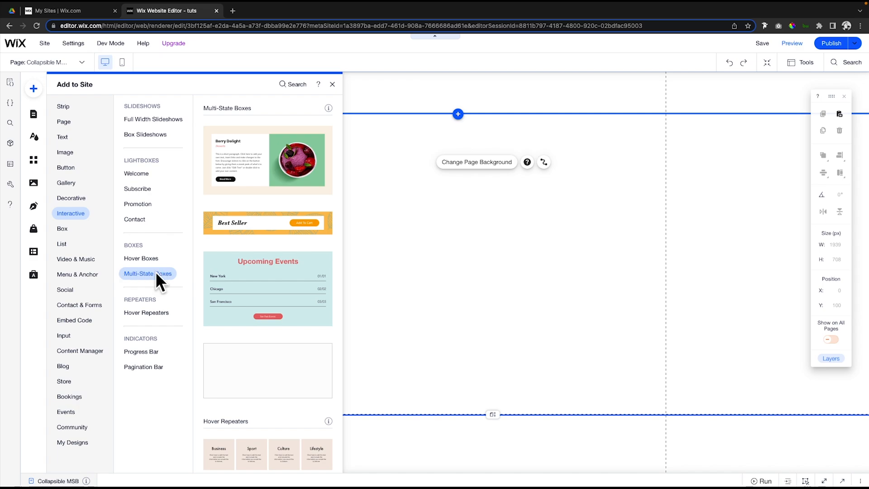
pyautogui.moveTo(159, 277)
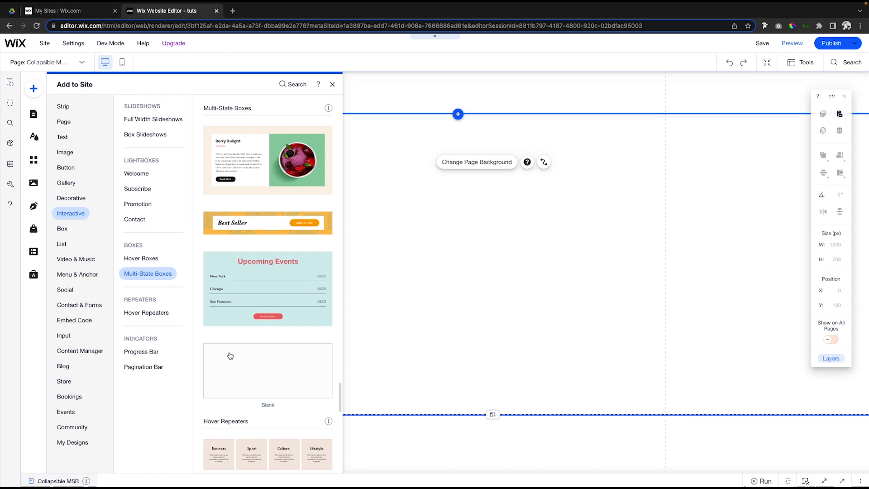
pyautogui.click(333, 85)
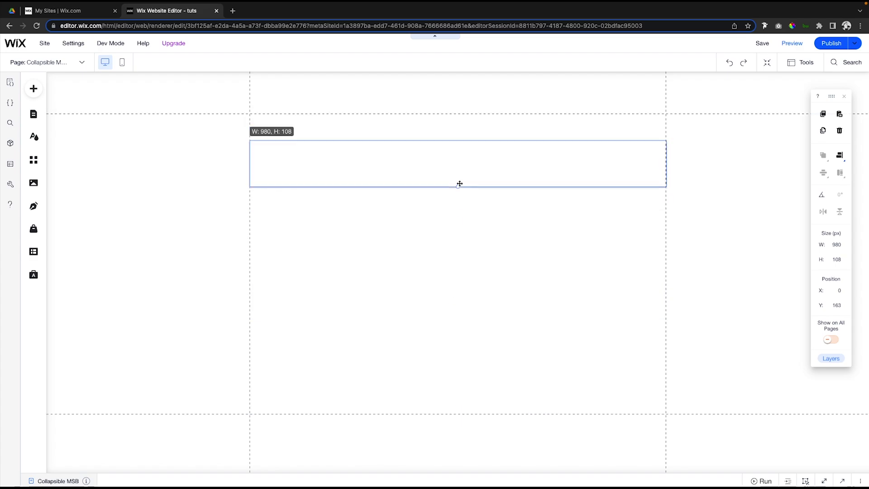
# Drop the blank multi-state box into the page strip near the top of the content area
pyautogui.click(457, 164)
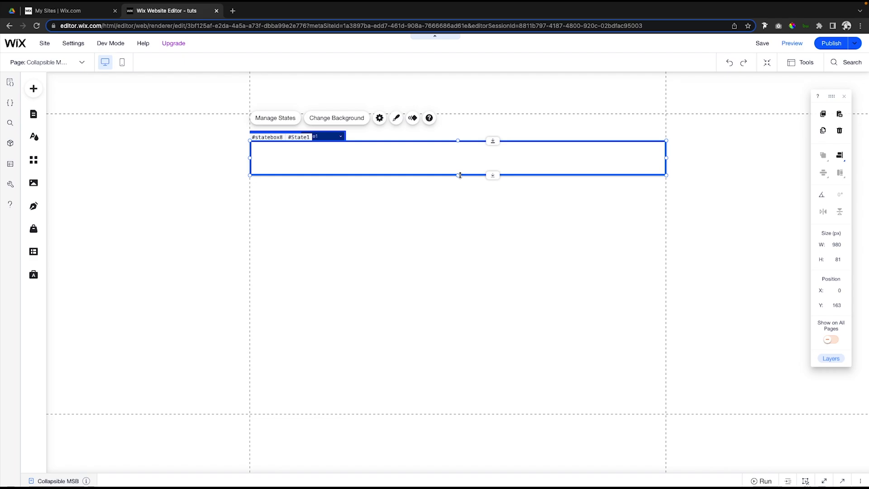
pyautogui.moveTo(621, 294)
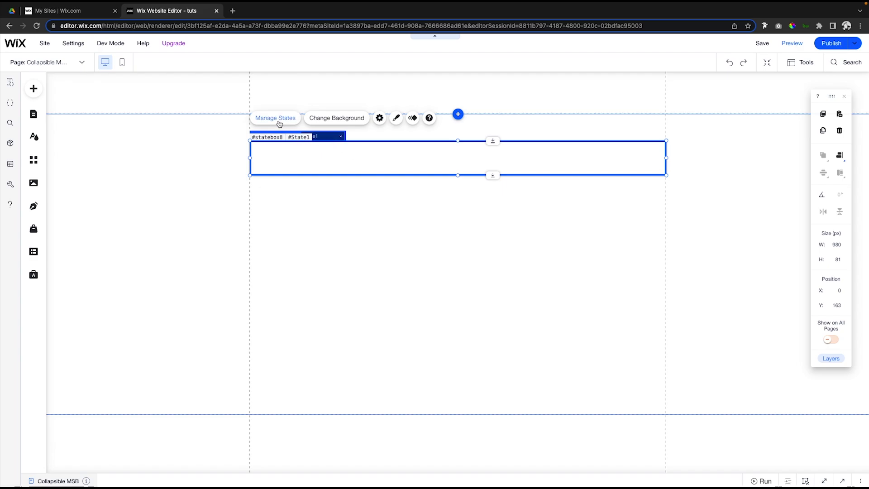
# Rename the box's only state from State1 to 'collapsed' via Manage States
pyautogui.click(275, 118)
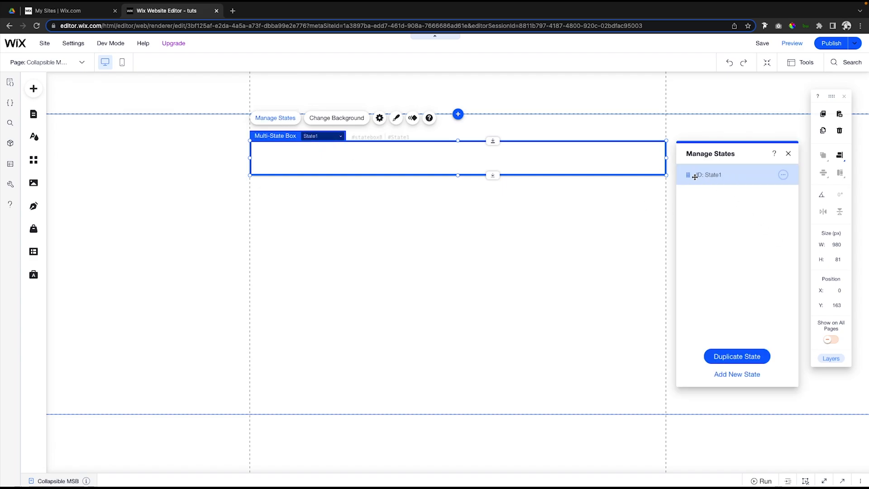
pyautogui.moveTo(784, 177)
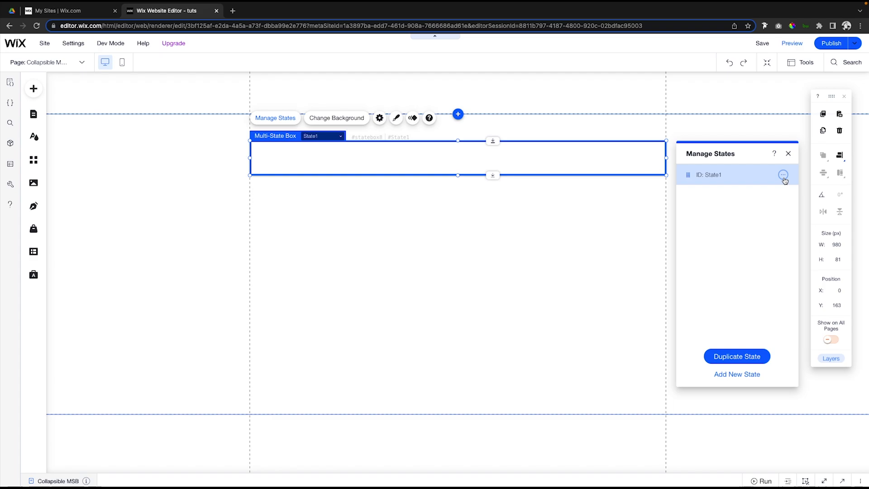
pyautogui.click(783, 175)
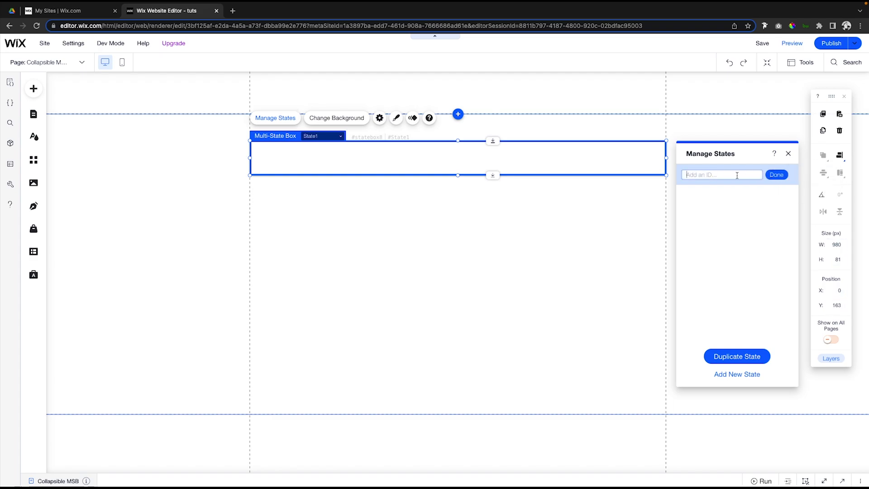
pyautogui.write('colla')
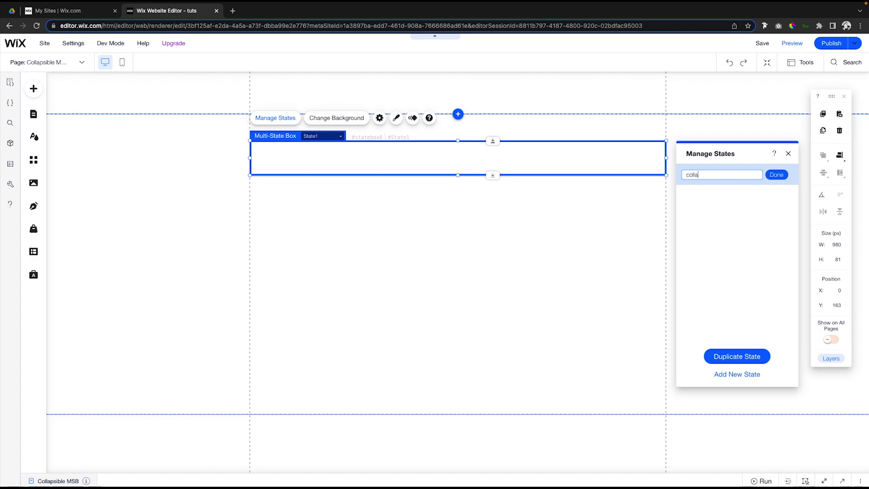
pyautogui.write('psed')
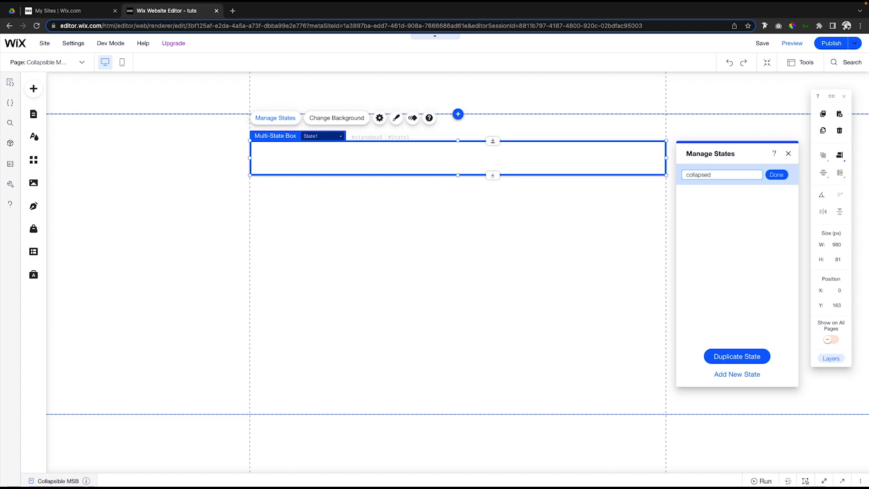
pyautogui.click(776, 175)
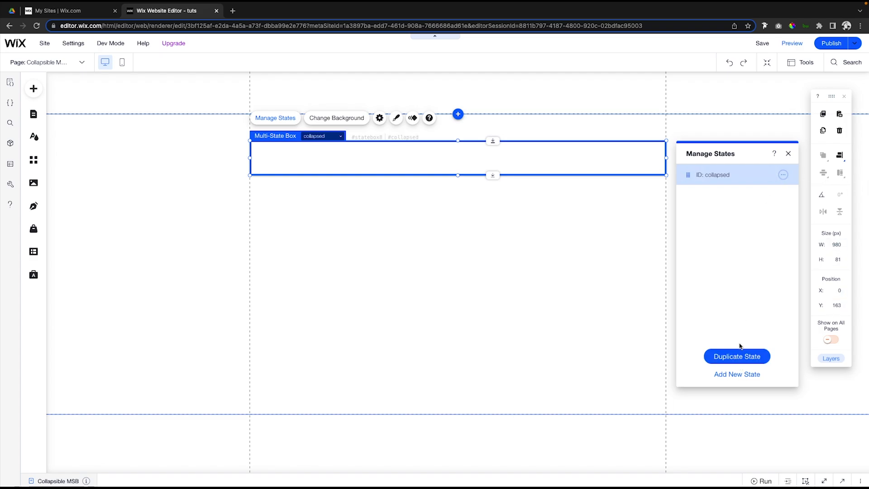
pyautogui.moveTo(33, 88)
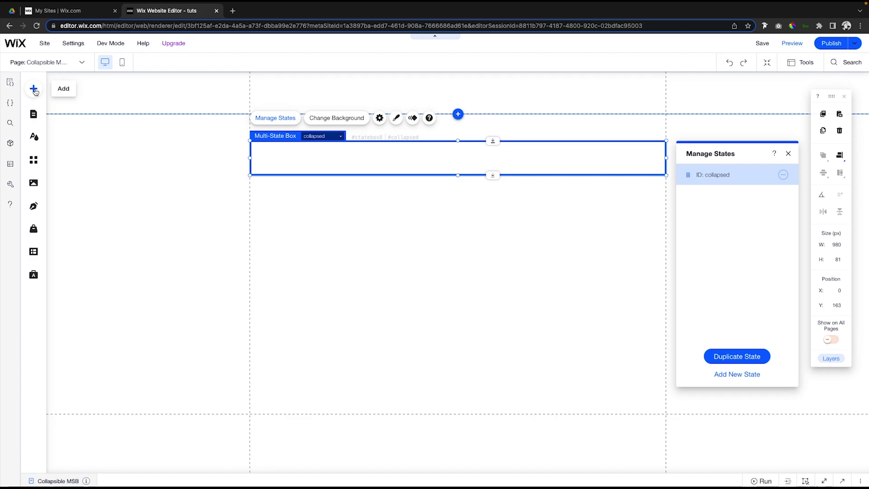
# Add a Heading 4 reading 'What is an Apple?' inside the collapsed state
pyautogui.click(33, 89)
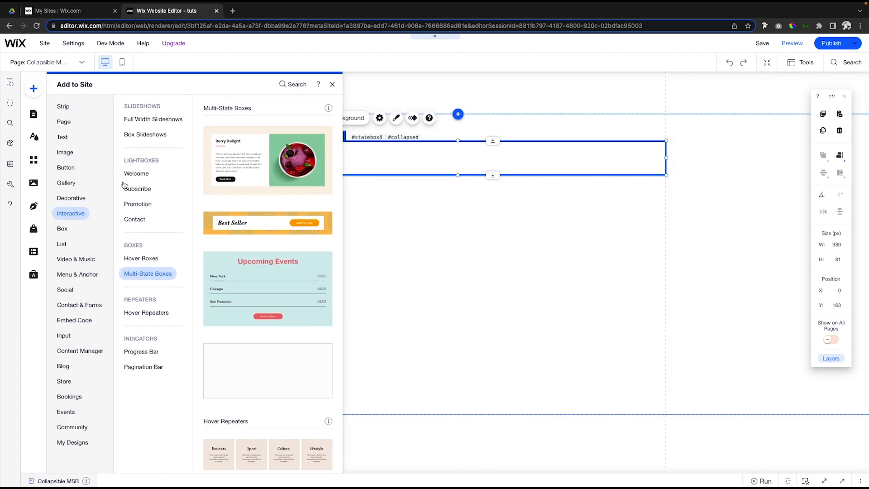
pyautogui.click(63, 136)
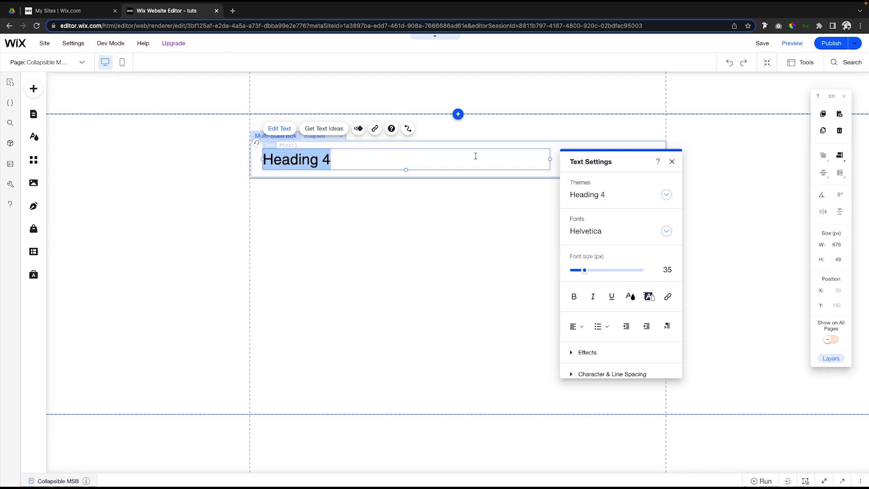
pyautogui.write('What is an Apple?')
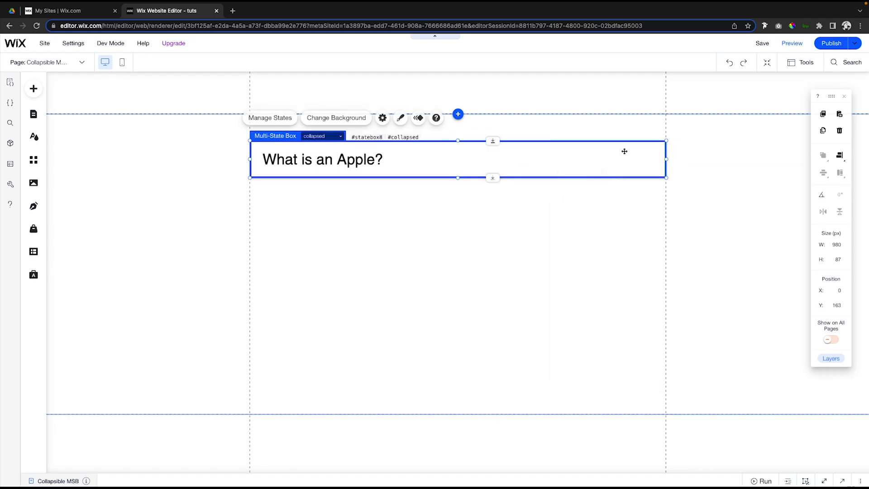
# Add a circled plus vector icon and position it at the right end of the Apple box
pyautogui.click(33, 88)
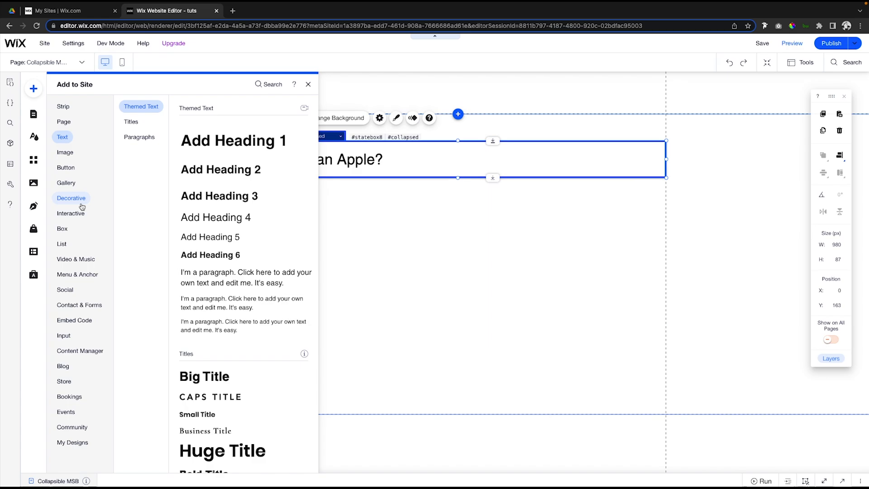
pyautogui.click(71, 198)
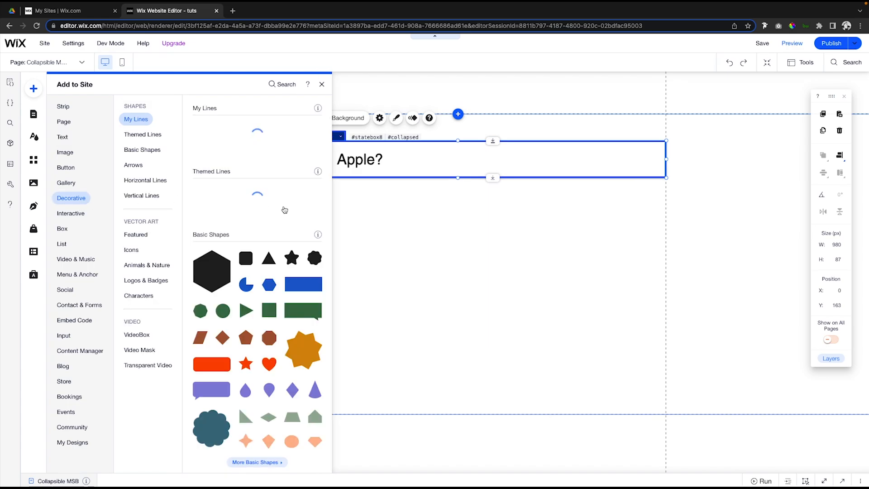
pyautogui.click(255, 462)
pyautogui.write('plus')
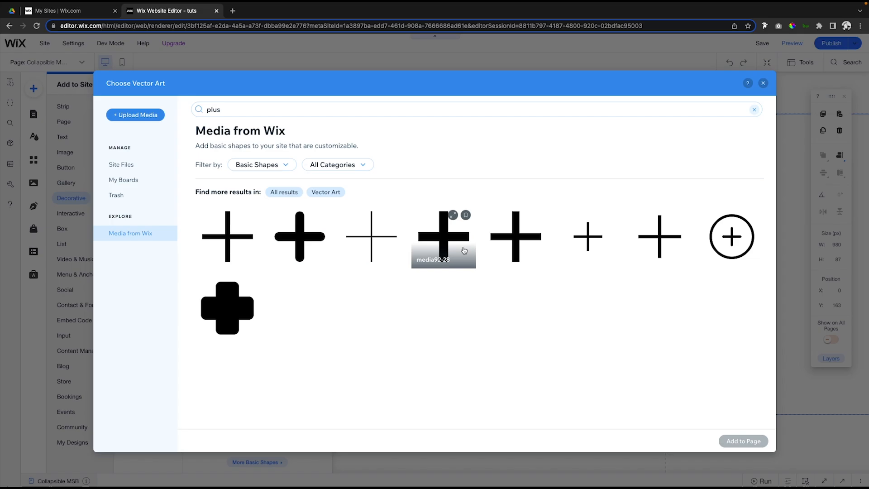
pyautogui.click(660, 236)
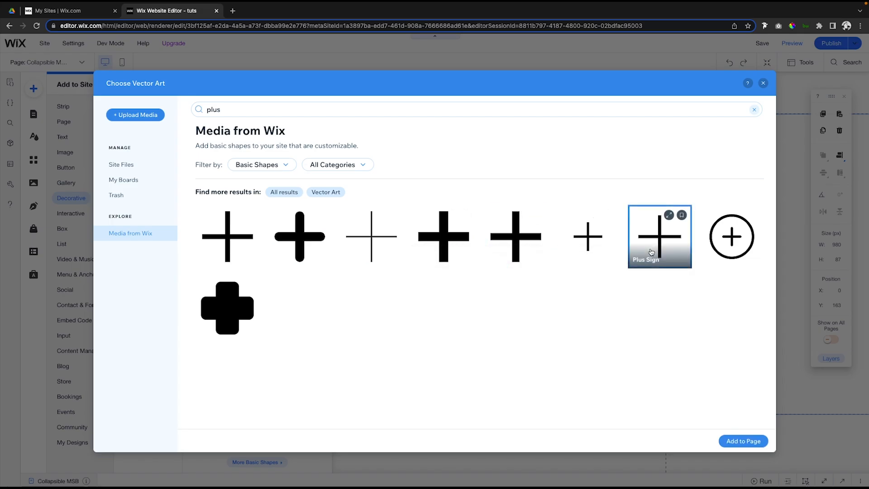
pyautogui.click(732, 236)
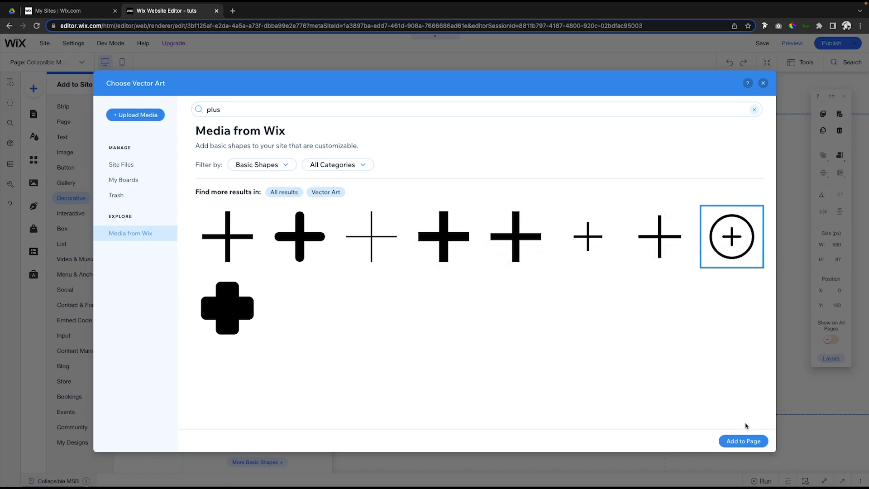
pyautogui.click(742, 441)
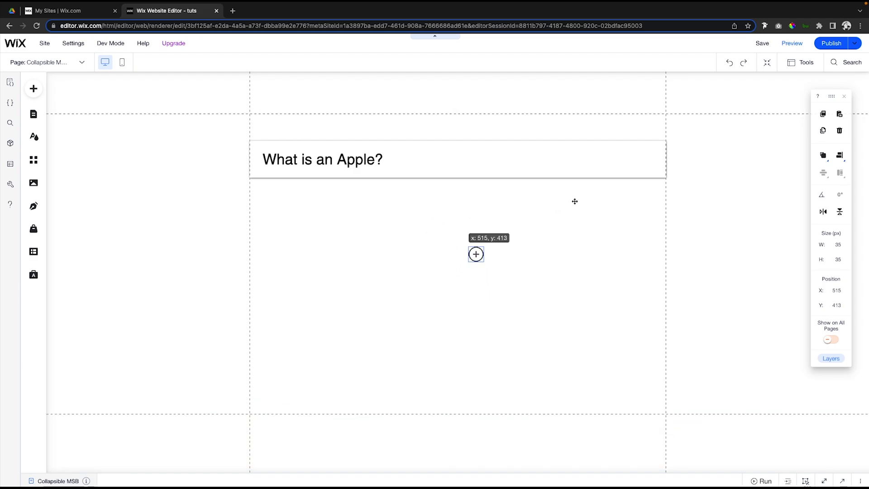
pyautogui.click(322, 160)
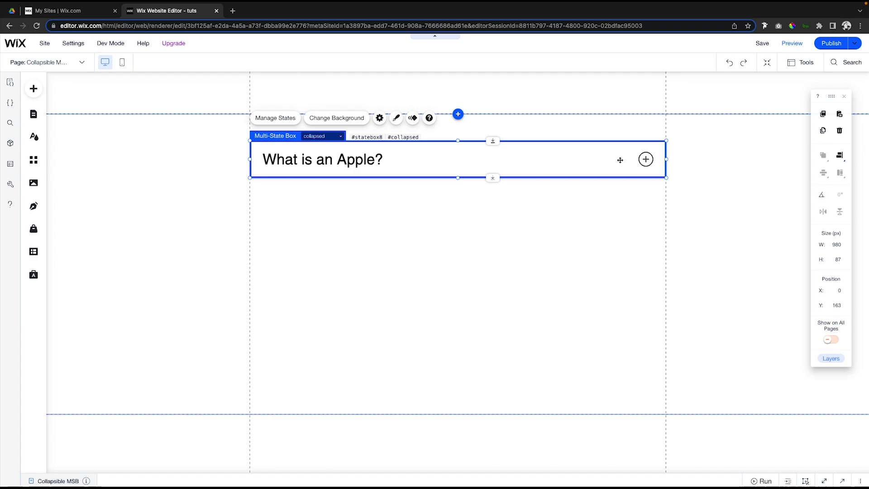
pyautogui.moveTo(275, 118)
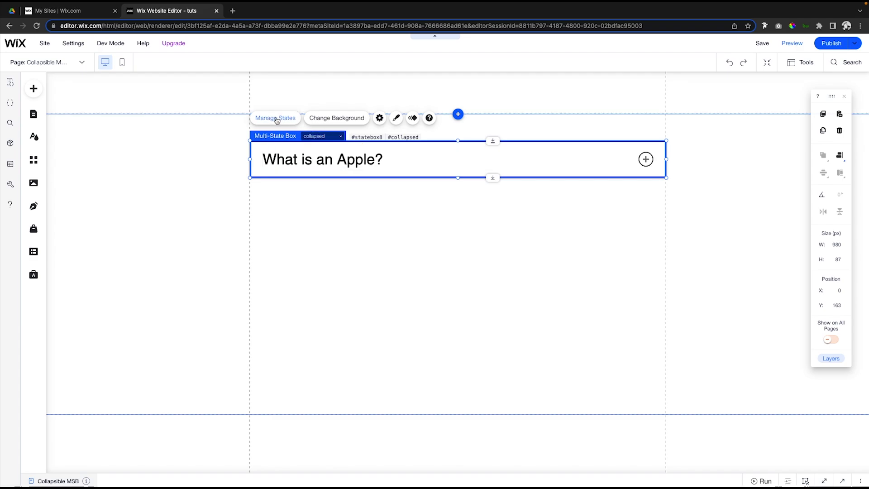
# Duplicate the collapsed state as 'expanded' and stretch the box to about 545 px tall
pyautogui.click(275, 118)
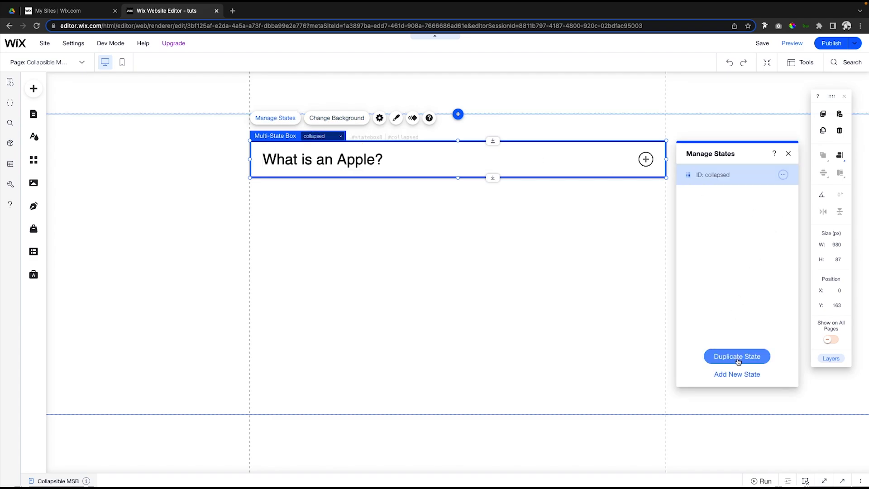
pyautogui.click(737, 356)
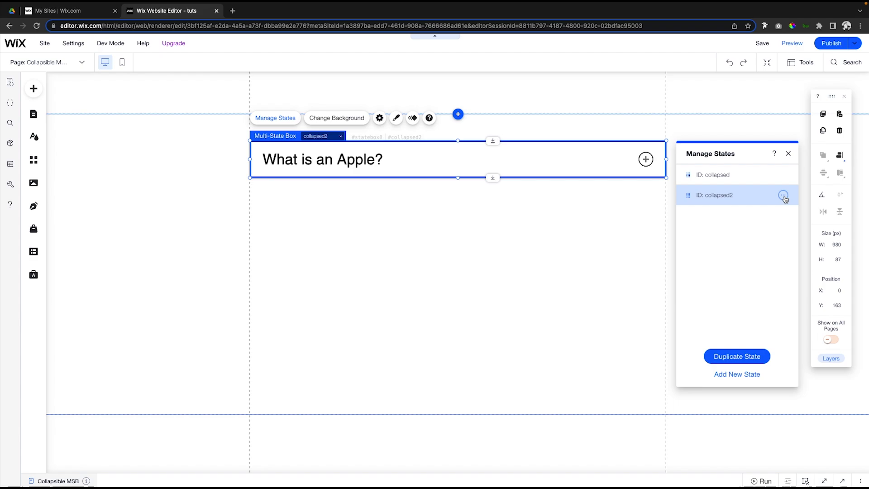
pyautogui.click(784, 198)
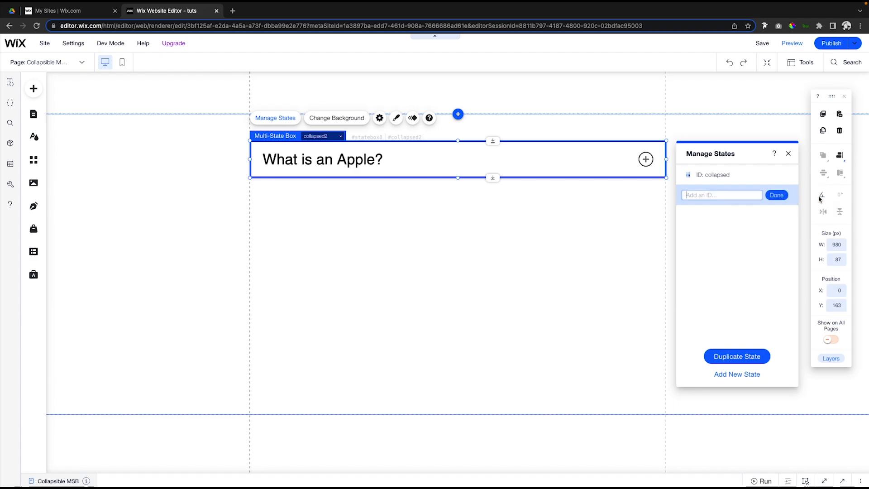
pyautogui.write('expande')
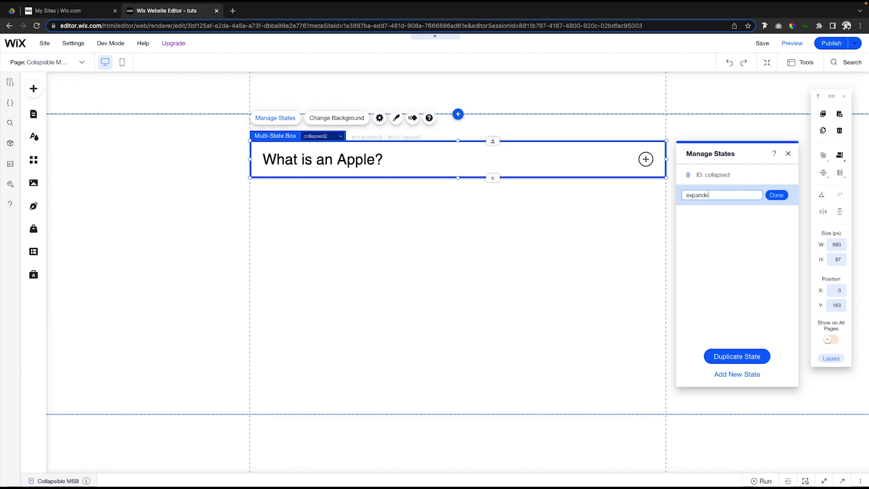
pyautogui.click(776, 195)
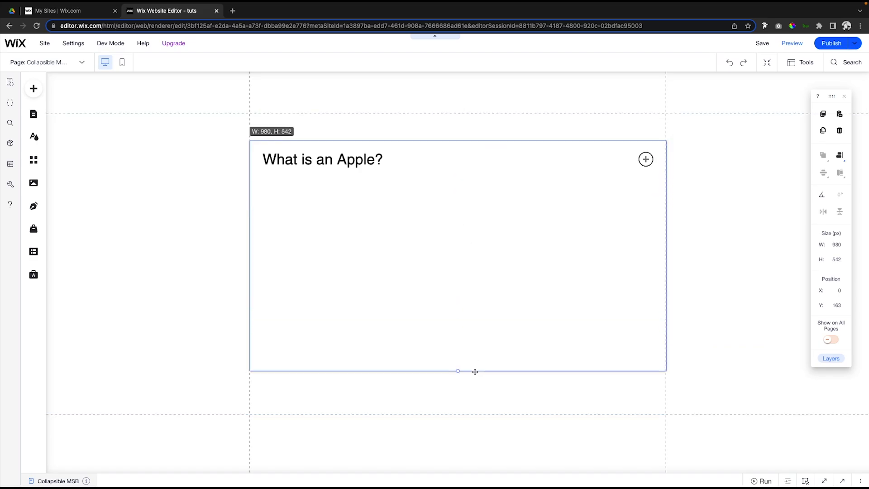
pyautogui.click(275, 118)
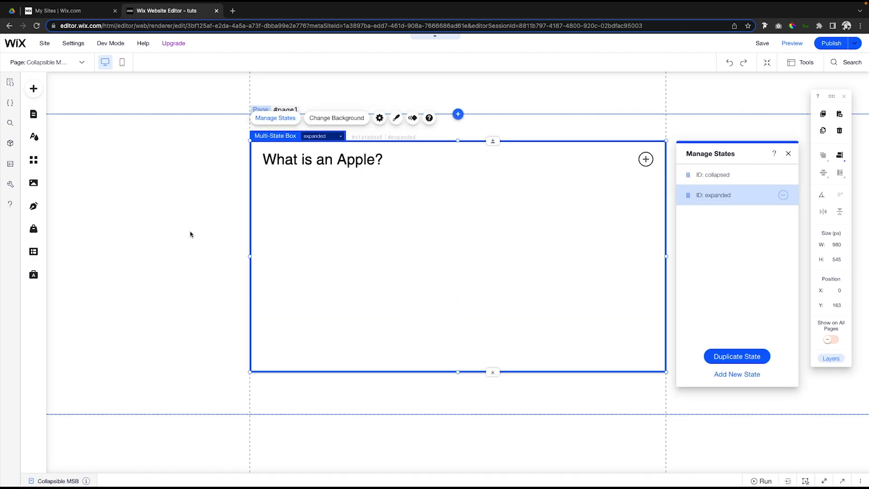
pyautogui.click(33, 88)
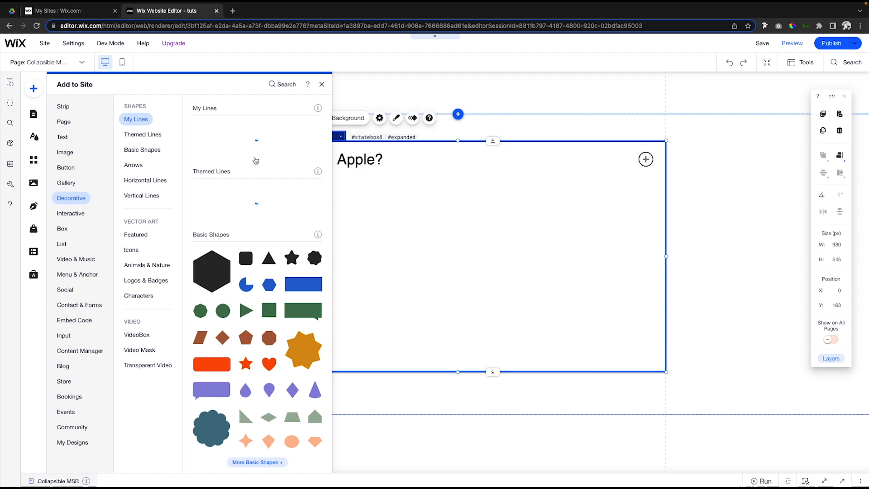
# Add a Heading 4 into the expanded state and reword it to '/ definition'
pyautogui.click(62, 107)
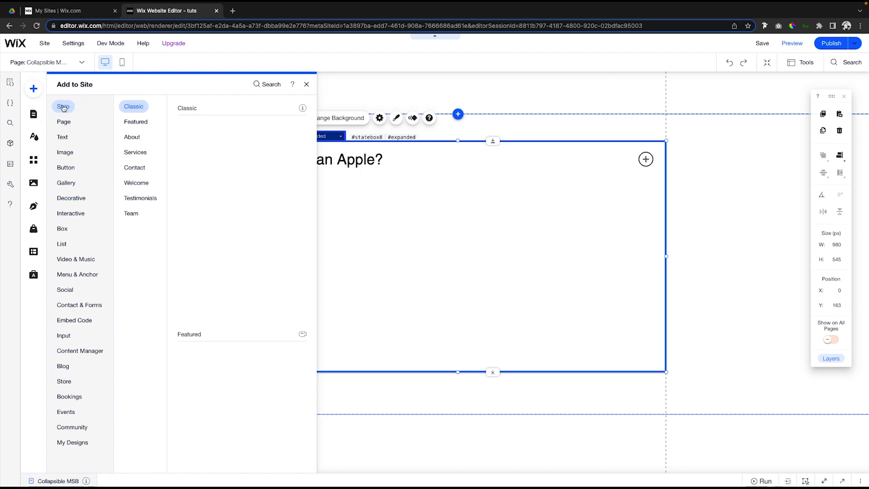
pyautogui.click(62, 137)
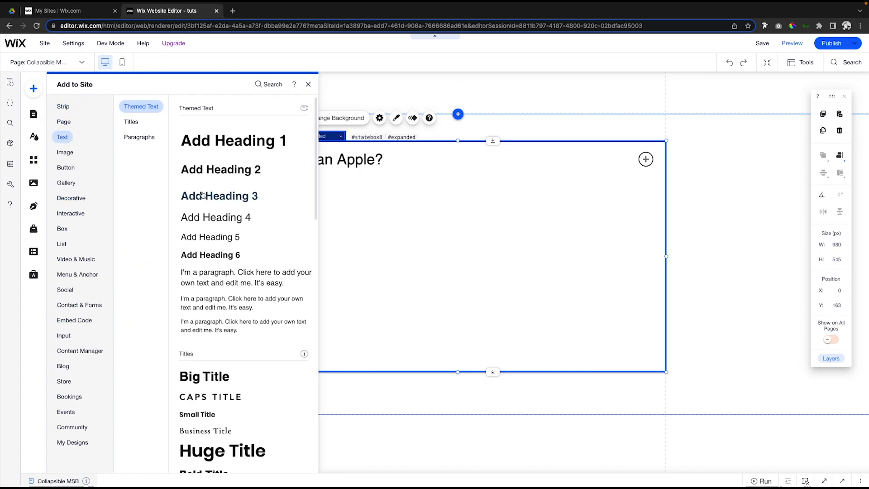
pyautogui.click(215, 217)
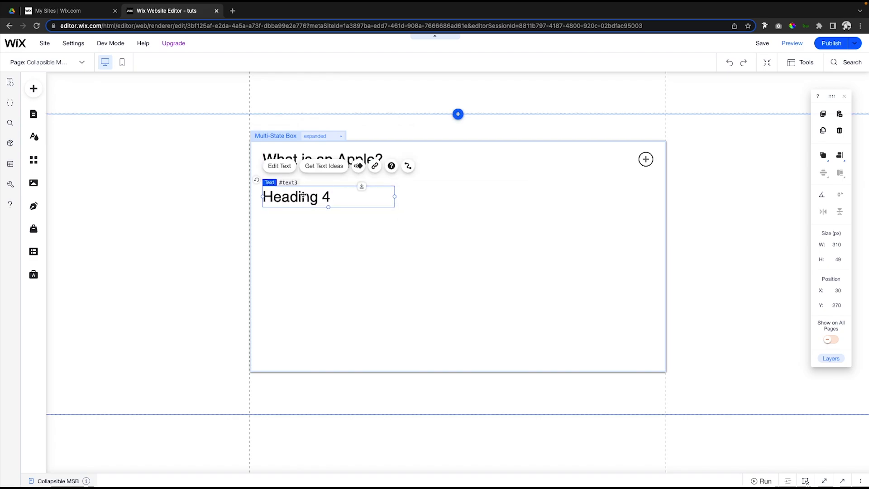
pyautogui.click(280, 166)
pyautogui.write('/ de')
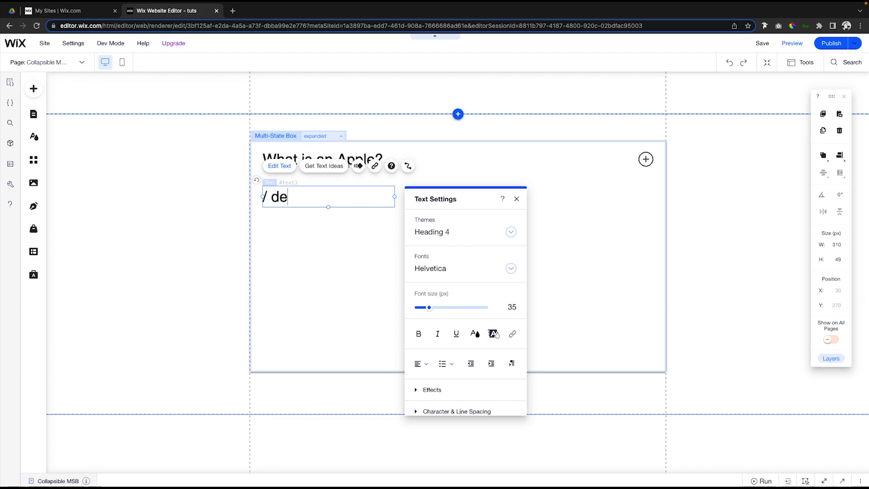
pyautogui.write('finition')
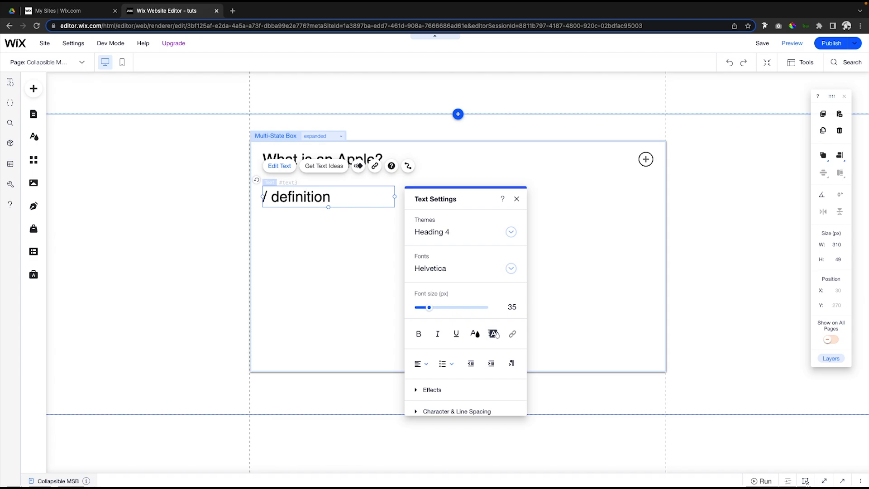
pyautogui.click(437, 334)
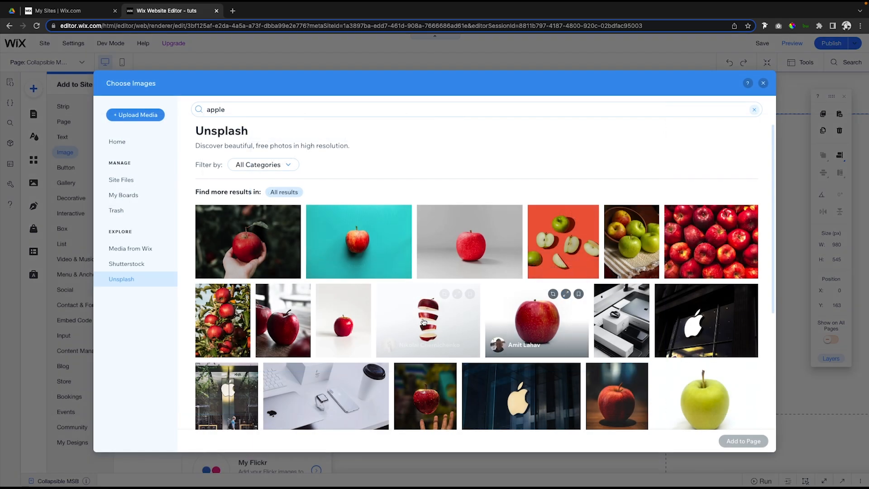
pyautogui.moveTo(475, 255)
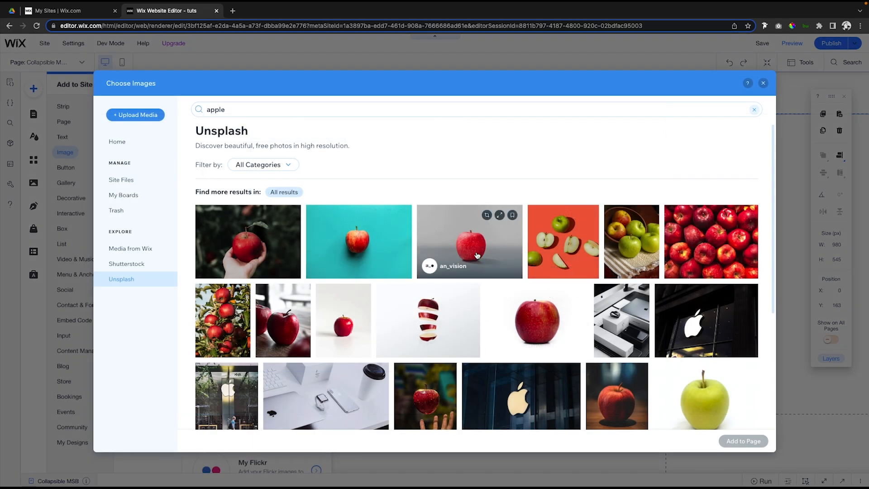
# Insert the Unsplash red-apple-on-grey photo below the definition heading
pyautogui.click(469, 241)
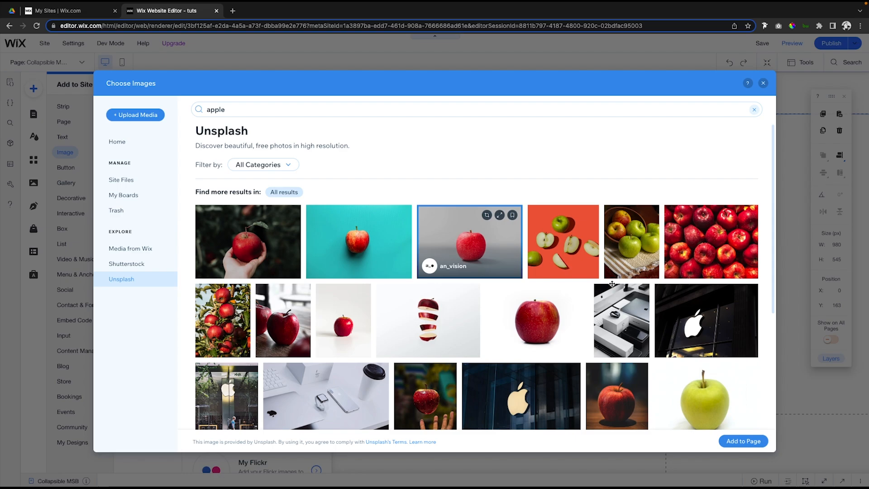
pyautogui.click(742, 441)
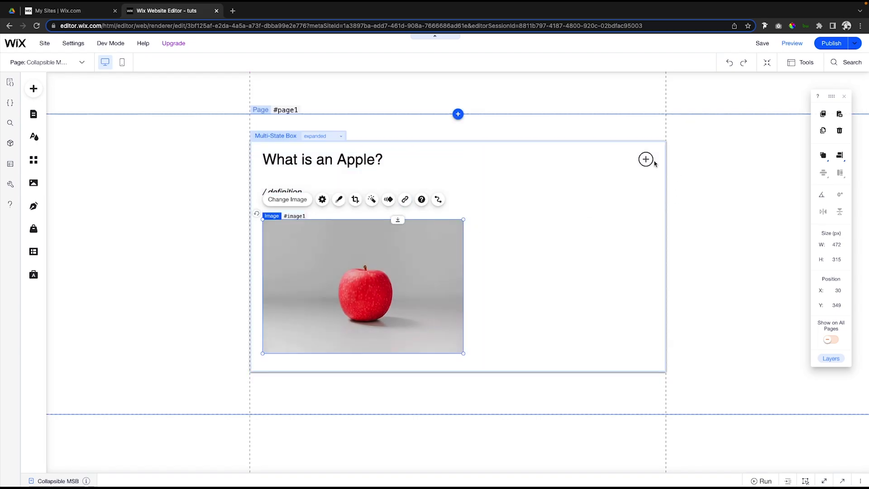
# Replace the expanded state's plus icon with a circled minus and enlarge it to 42 × 42 pixels
pyautogui.click(645, 160)
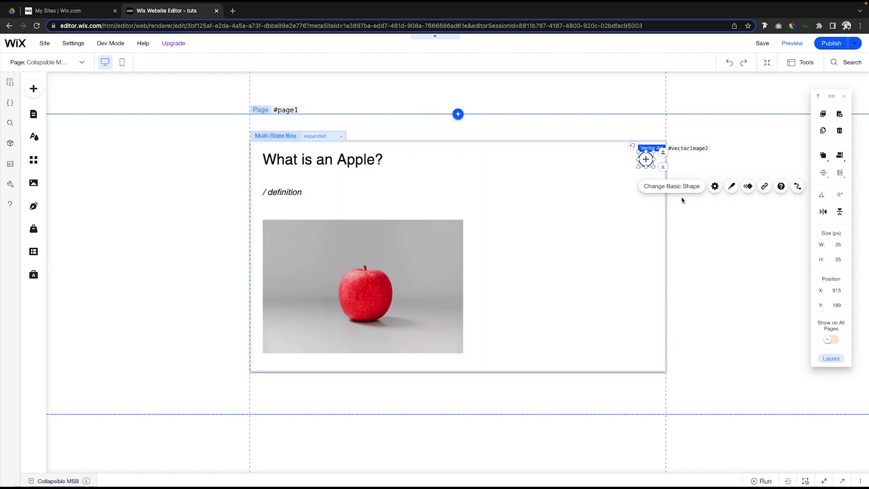
pyautogui.click(671, 185)
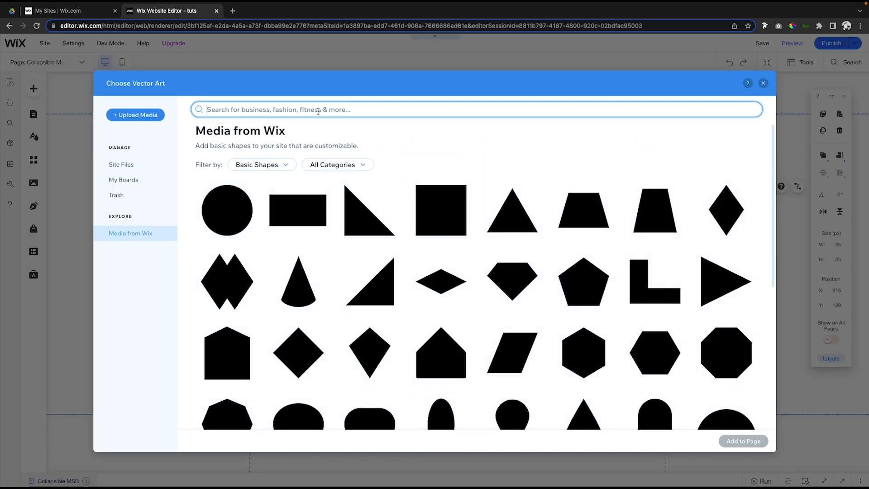
pyautogui.write('minu')
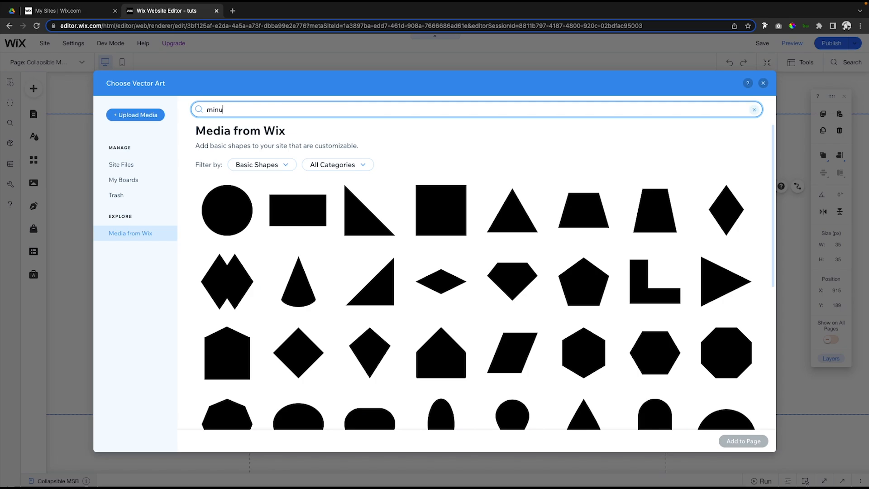
pyautogui.write('s')
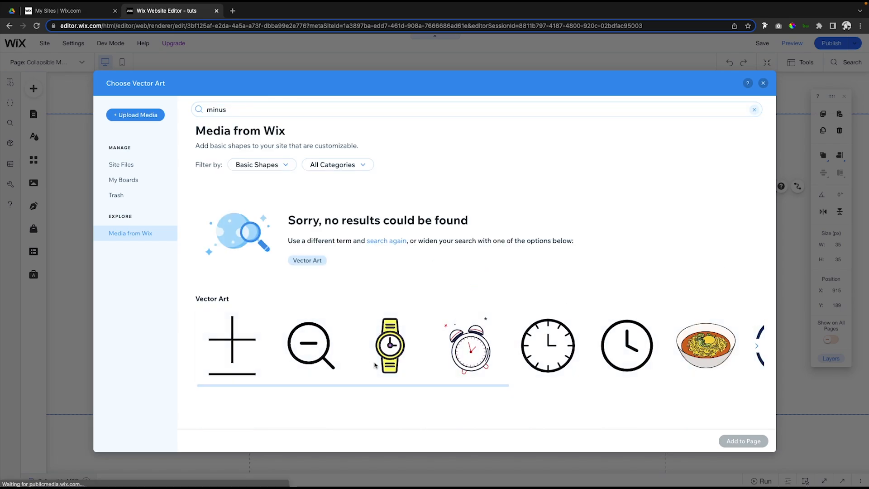
pyautogui.moveTo(311, 345)
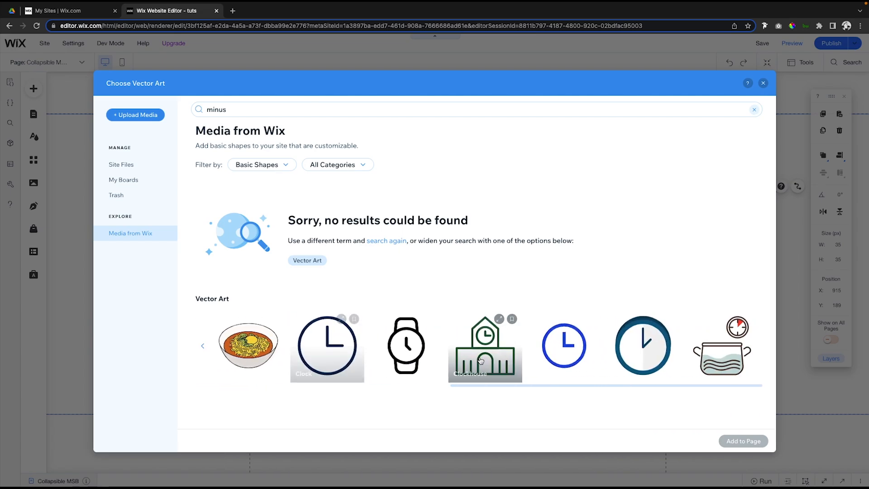
pyautogui.click(202, 345)
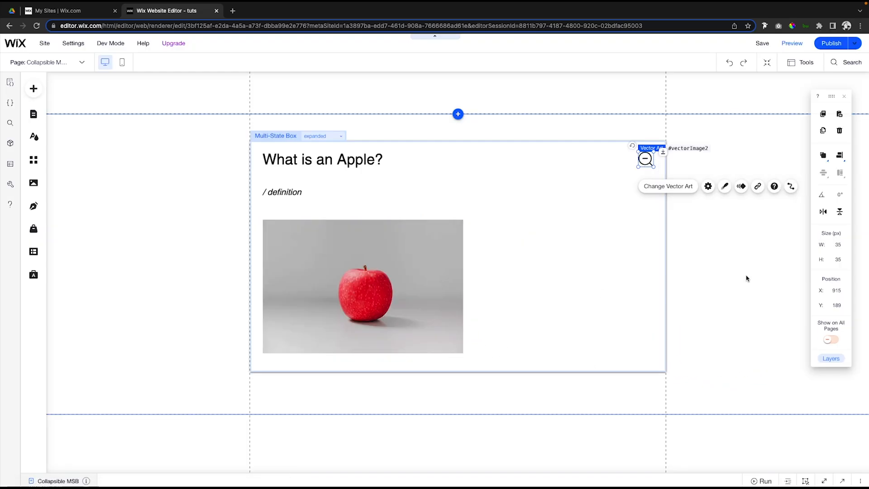
pyautogui.moveTo(647, 161)
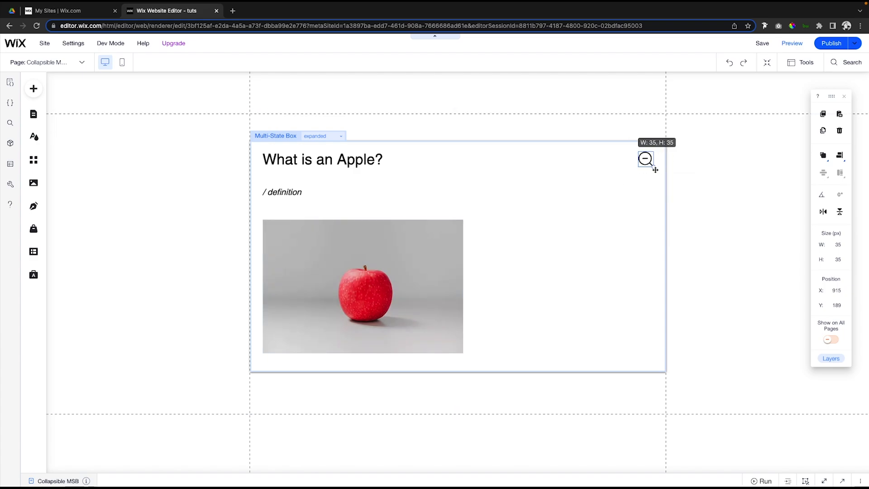
pyautogui.click(646, 159)
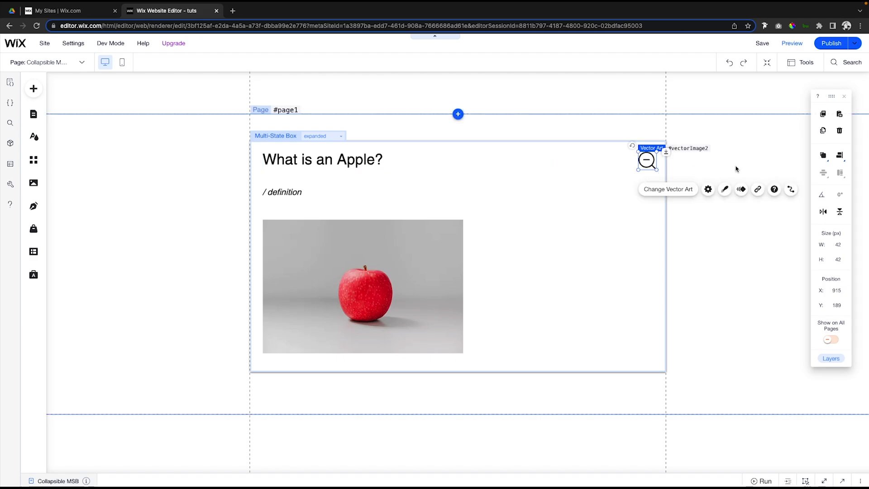
pyautogui.moveTo(157, 381)
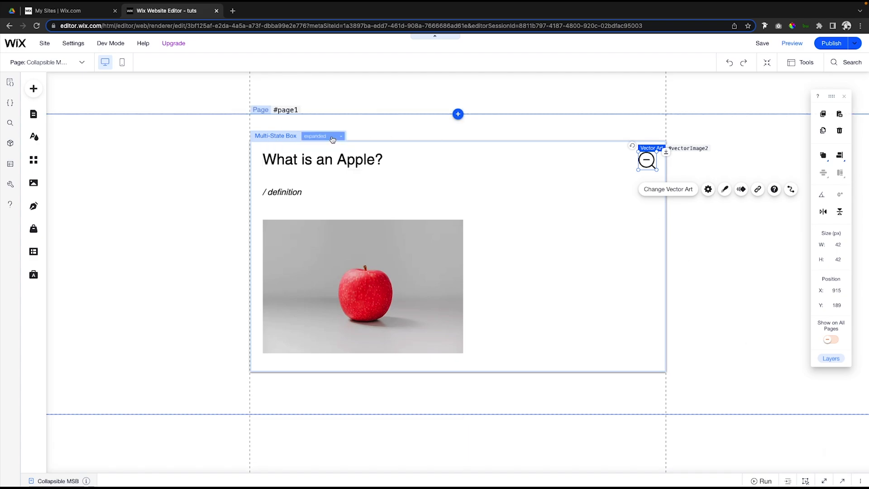
# Switch the box to collapsed, clear onReady's placeholder comments, and note the plus icon's ID
pyautogui.click(322, 136)
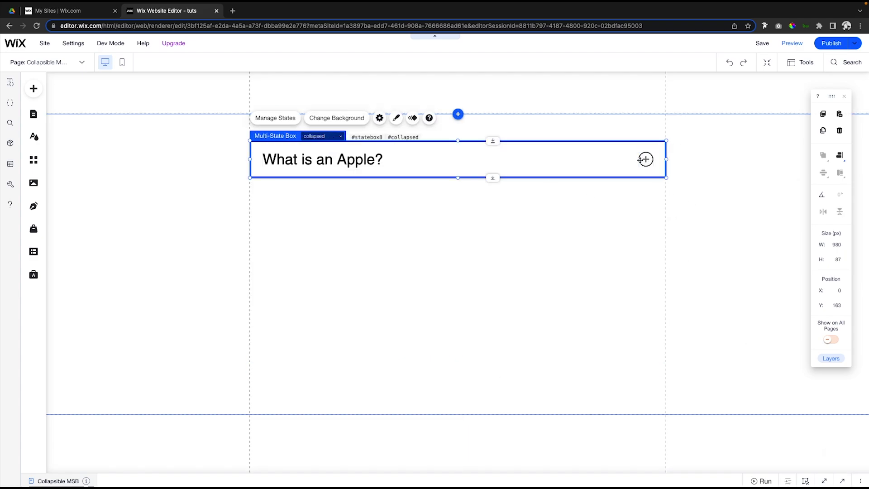
pyautogui.moveTo(645, 159)
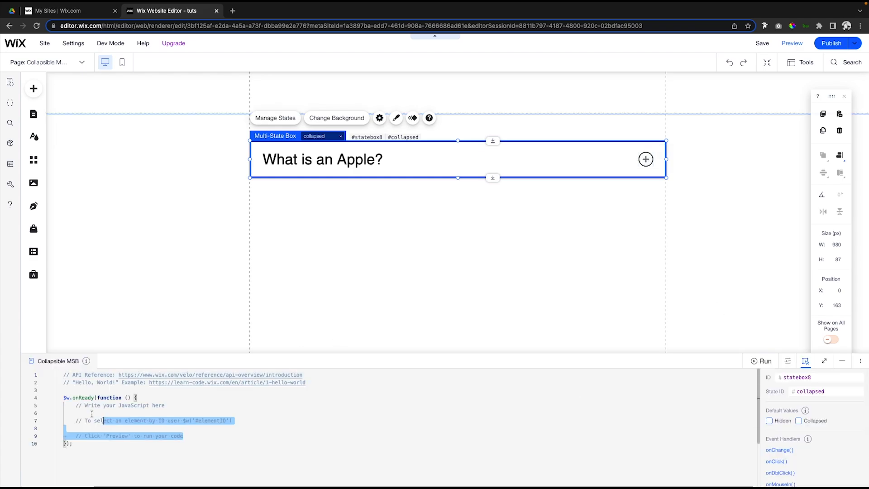
pyautogui.press('Delete')
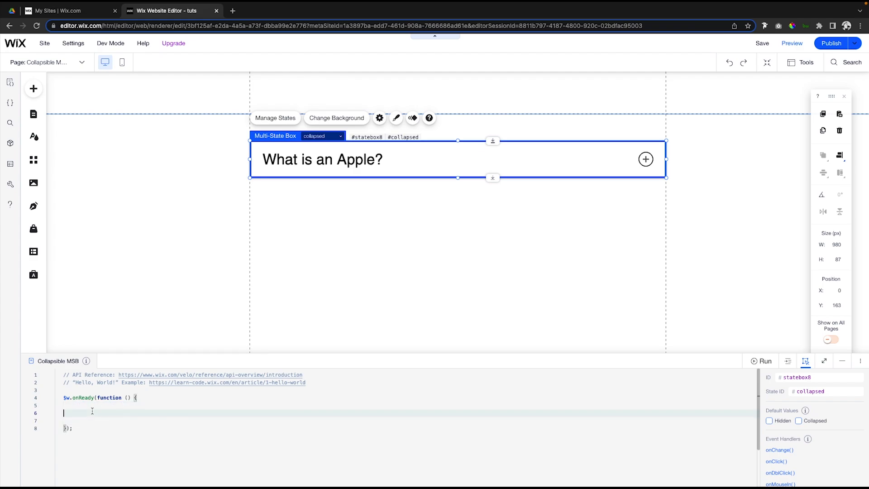
pyautogui.click(645, 159)
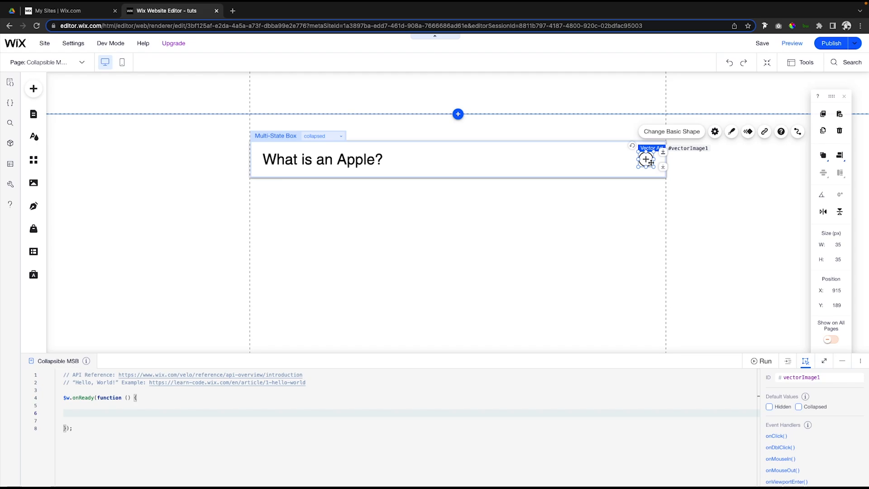
pyautogui.click(97, 413)
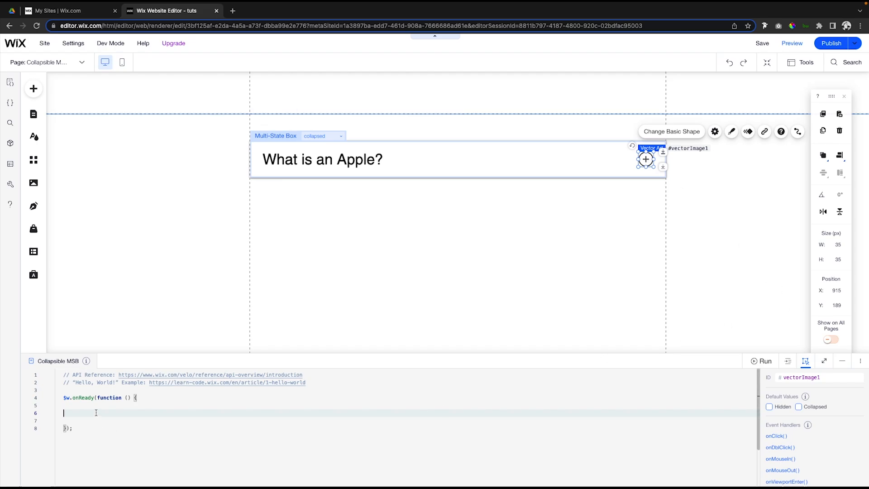
# Write $w('#vectorImage1').onClick(() => { }) with an empty arrow-function body inside onReady
pyautogui.click(824, 362)
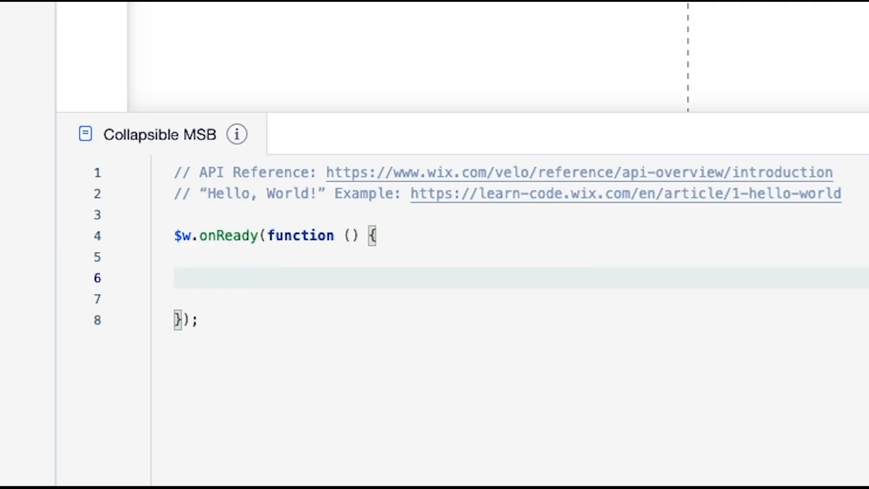
pyautogui.write('$w')
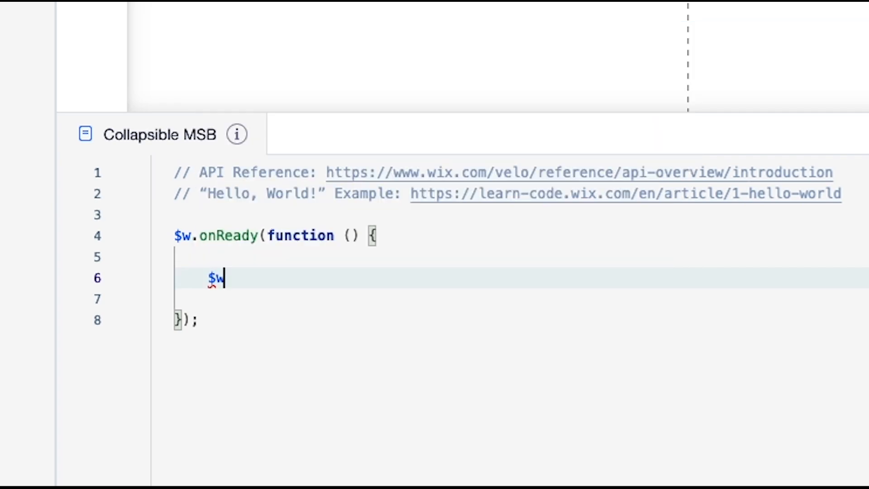
pyautogui.write('(')
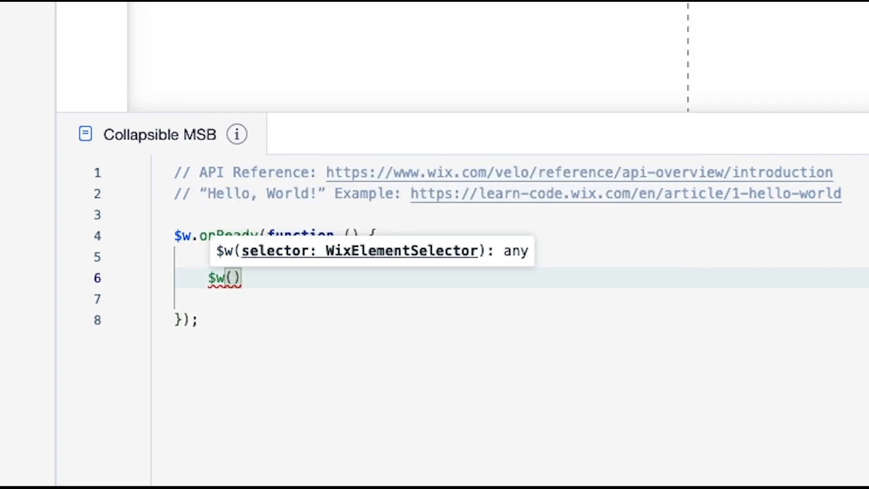
pyautogui.write("'#'")
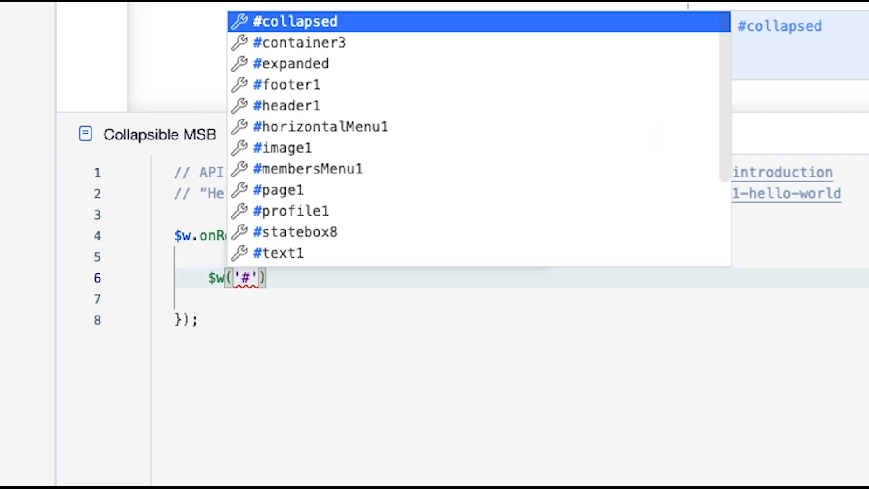
pyautogui.write('vectorImage1')
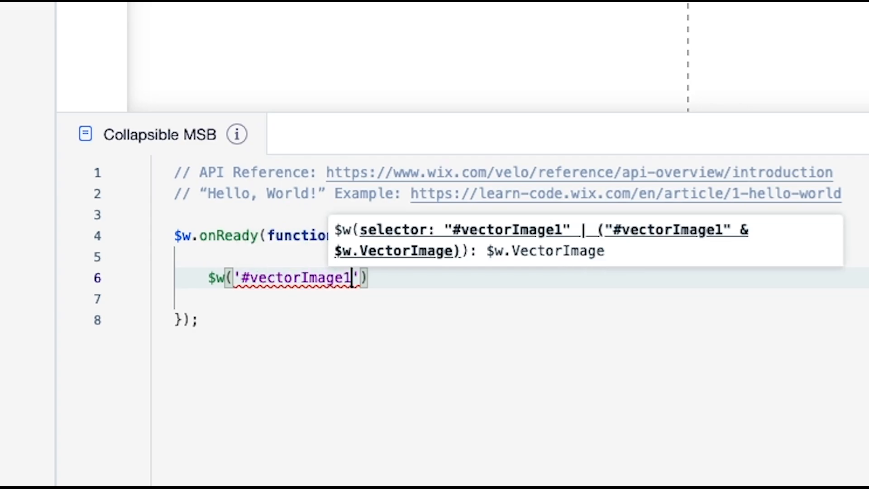
pyautogui.write('.o')
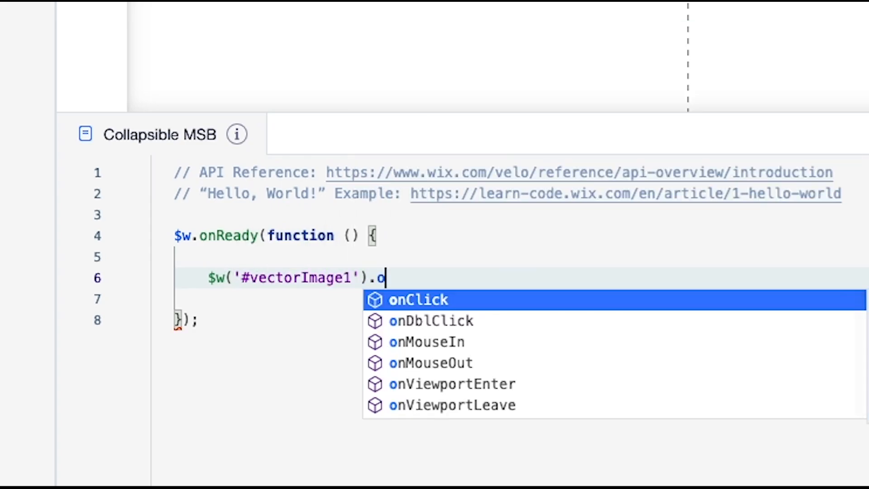
pyautogui.click(418, 300)
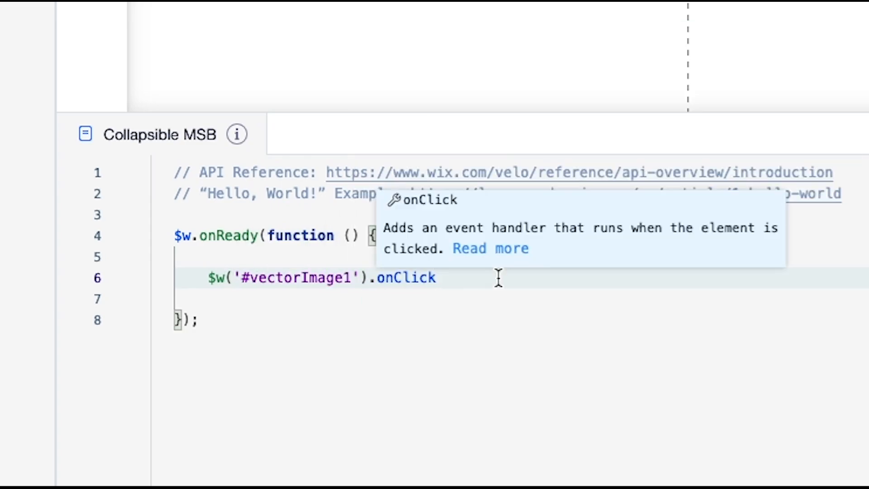
pyautogui.write('(')
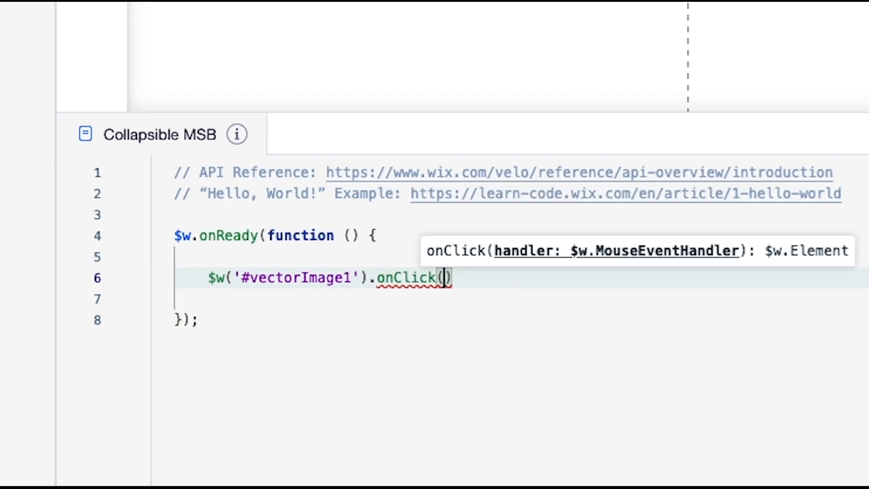
pyautogui.write('() => {')
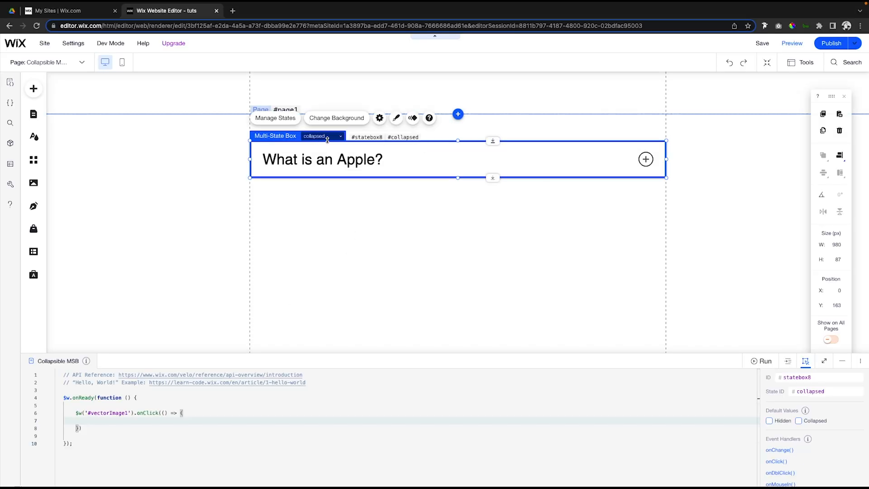
# Inside the handler body call $w('#statebox8').changeState("expanded")
pyautogui.click(824, 361)
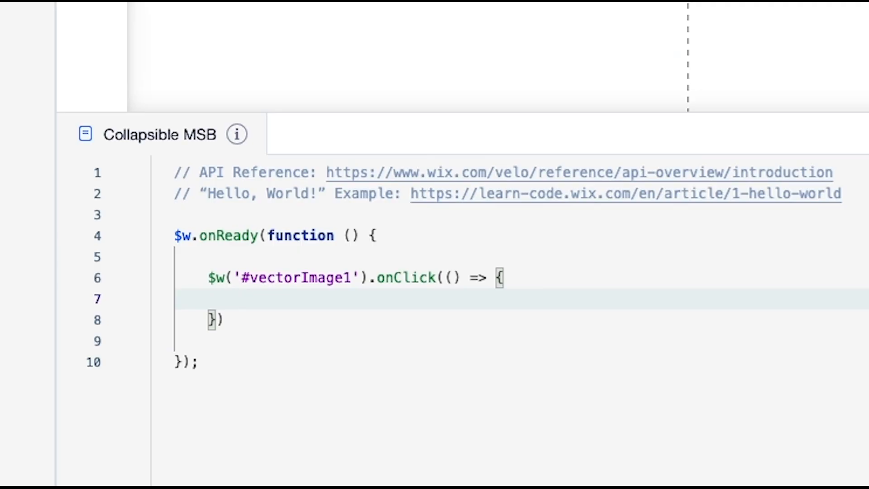
pyautogui.write("$w('#statebox8').")
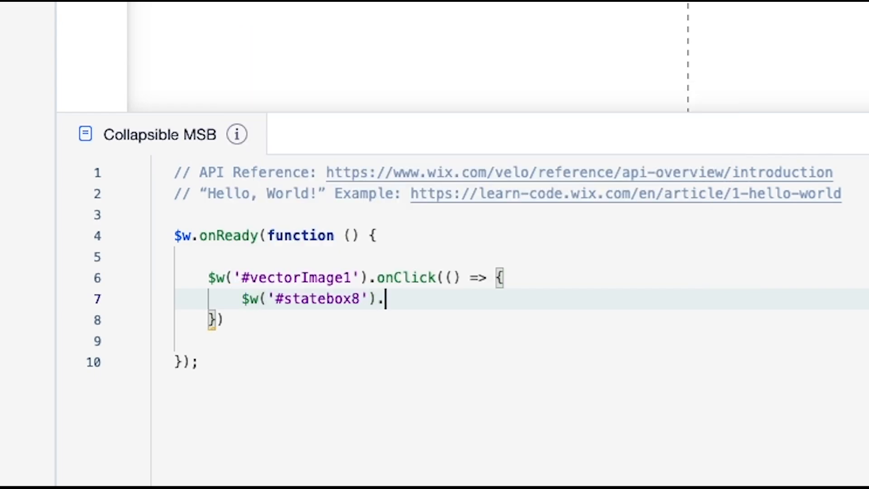
pyautogui.write('ch')
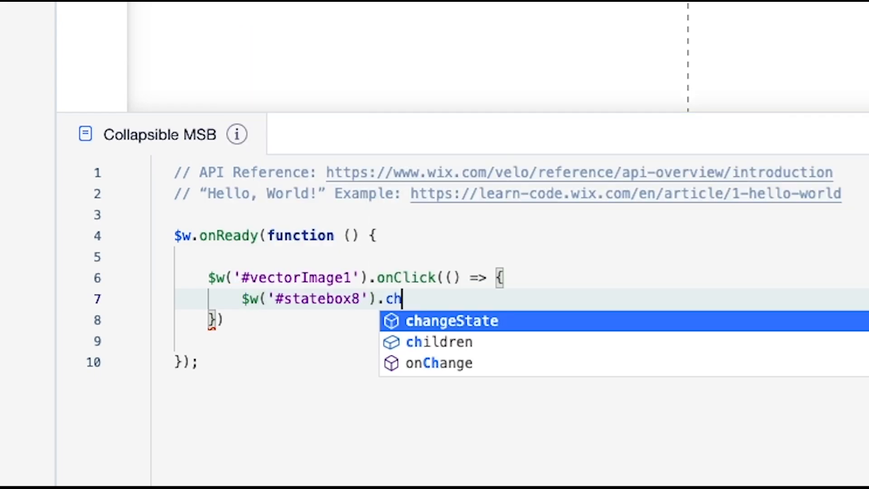
pyautogui.click(452, 321)
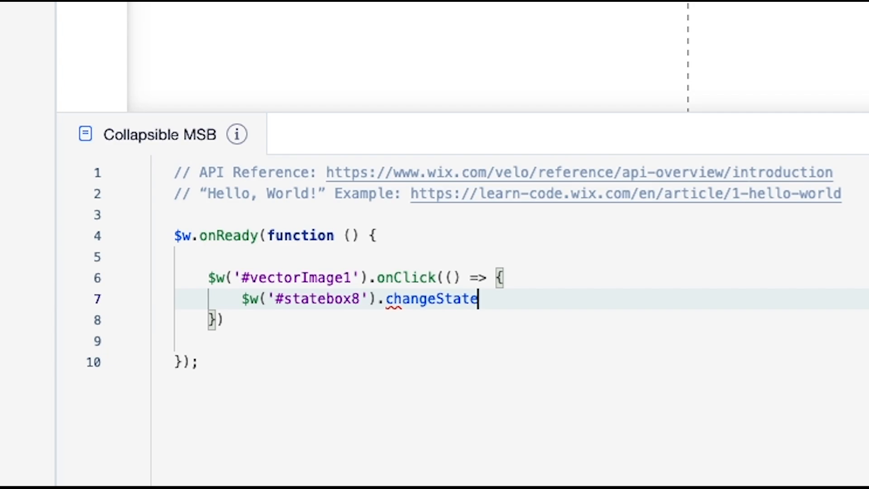
pyautogui.write('(')
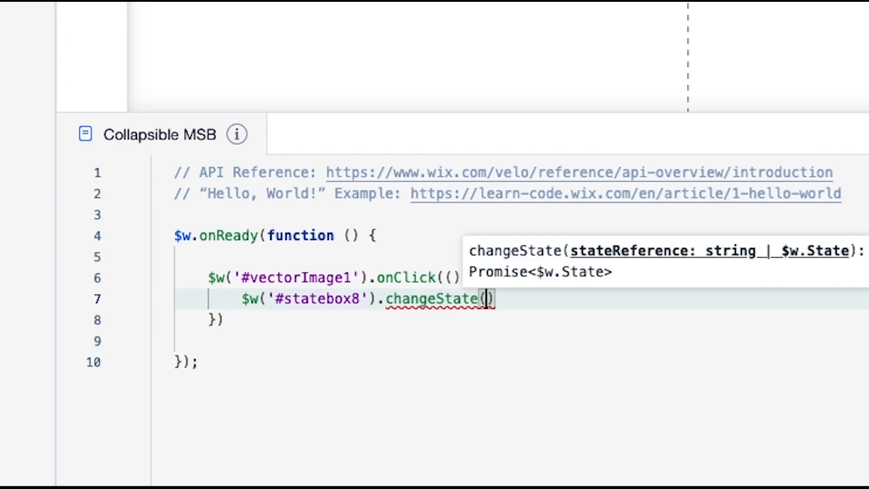
pyautogui.write('""')
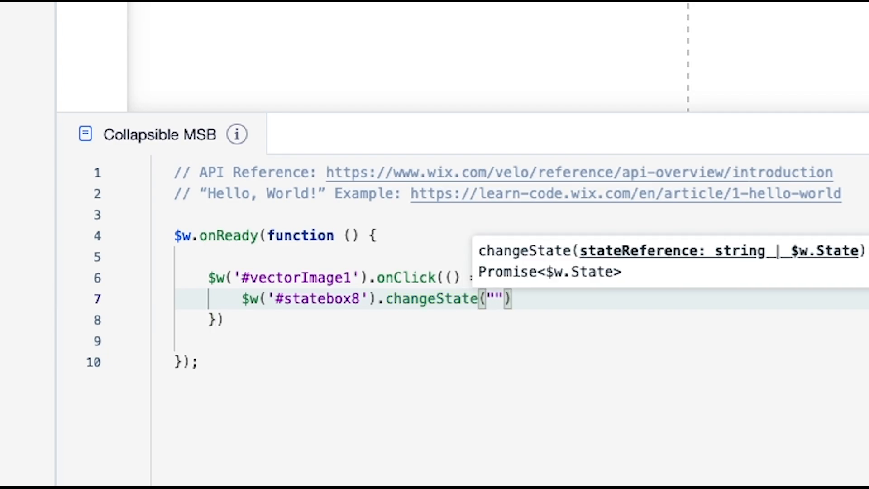
pyautogui.click(499, 298)
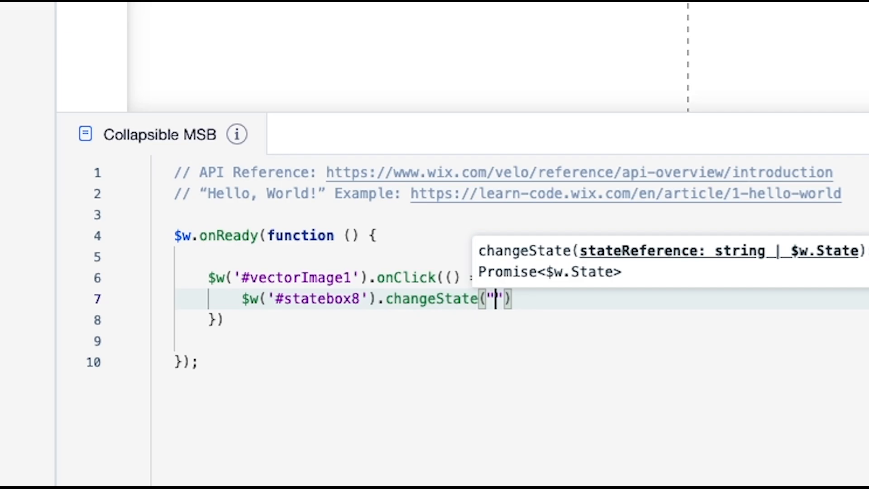
pyautogui.write('expanded')
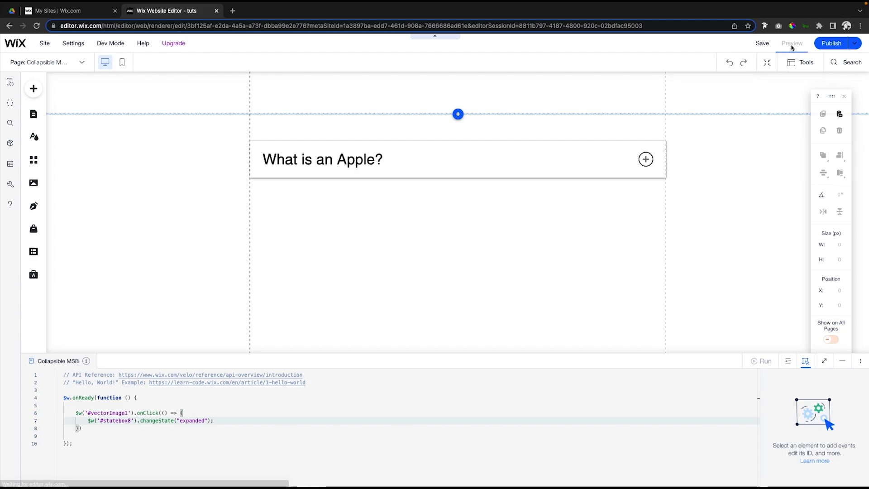
# Preview the page, expand the Apple box via its plus icon, then return to the editor
pyautogui.click(792, 42)
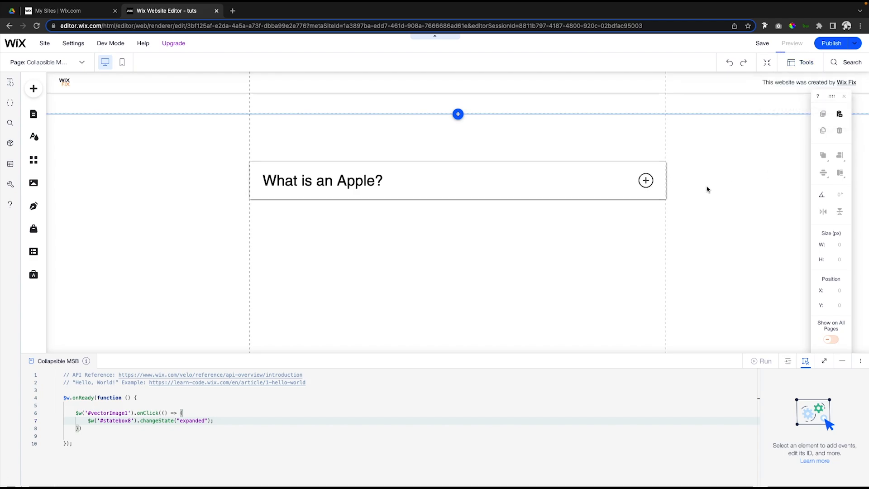
pyautogui.click(792, 43)
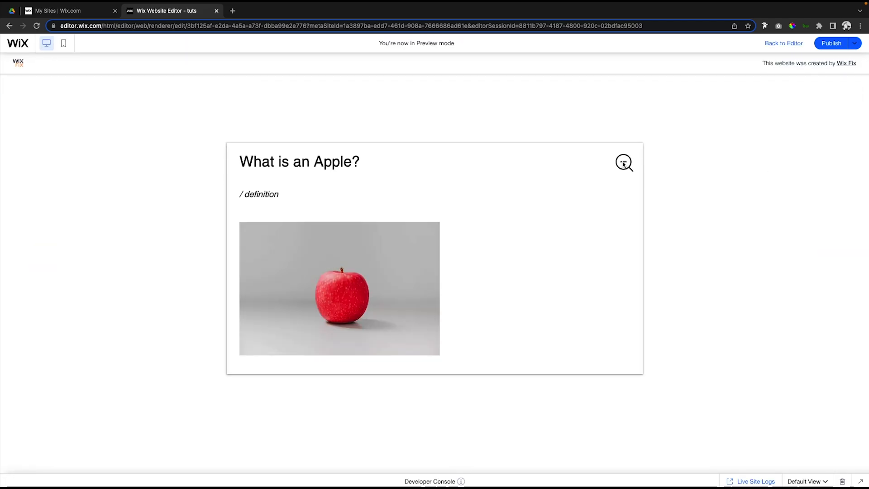
pyautogui.click(624, 162)
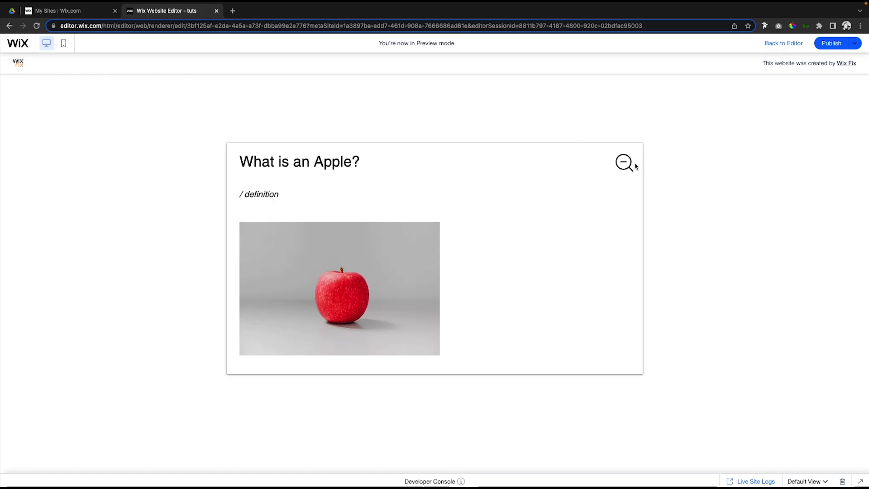
pyautogui.moveTo(624, 165)
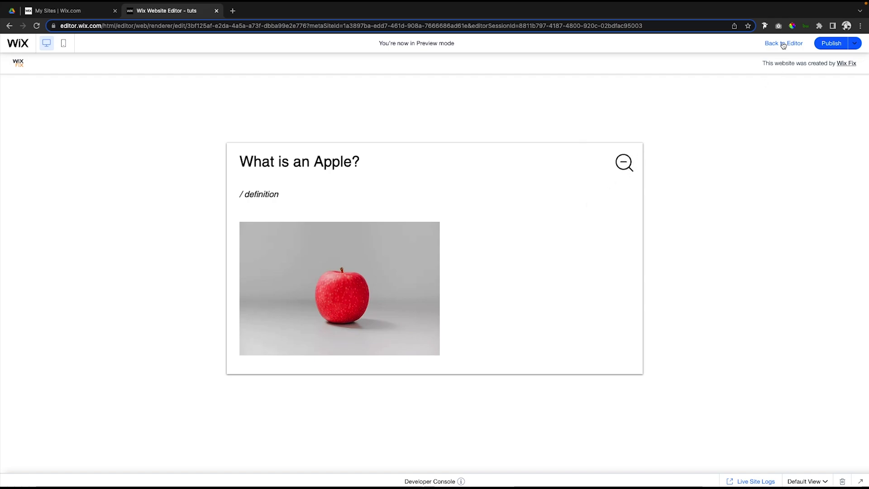
pyautogui.click(784, 44)
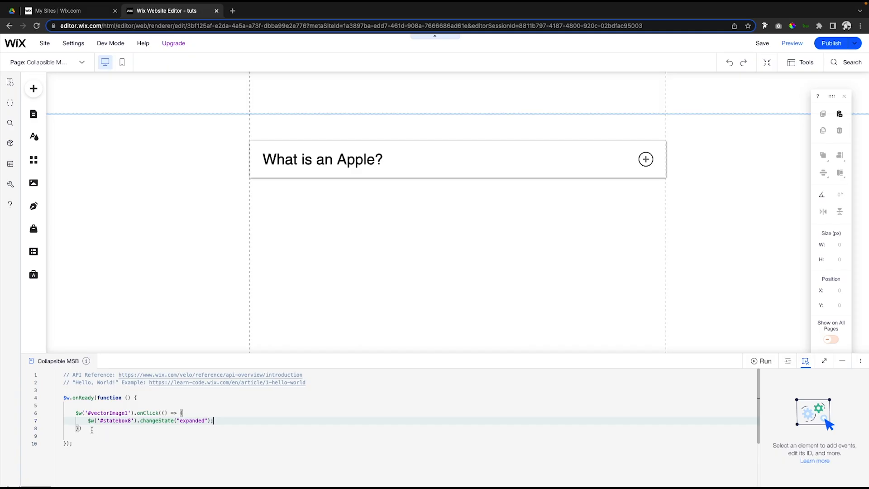
# Paste a copy of the handler, retarget it to vectorImage2 and change the state to "collapsed"
pyautogui.click(823, 361)
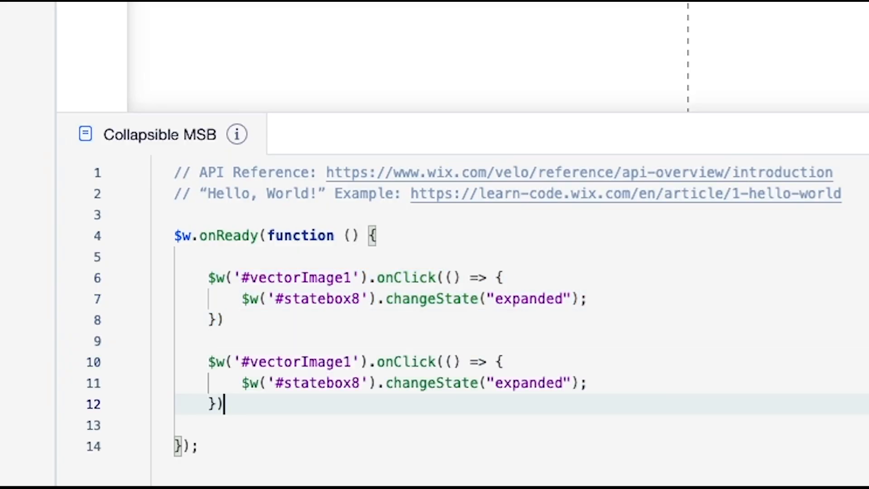
pyautogui.click(350, 361)
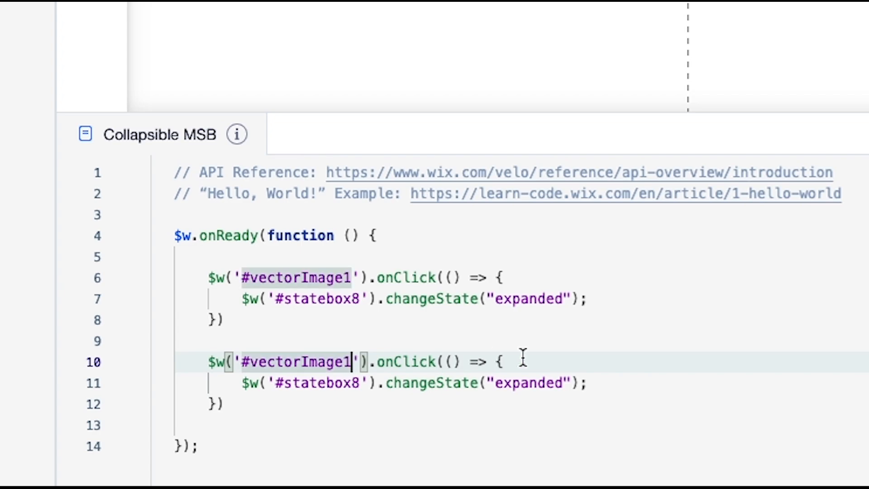
pyautogui.write('2')
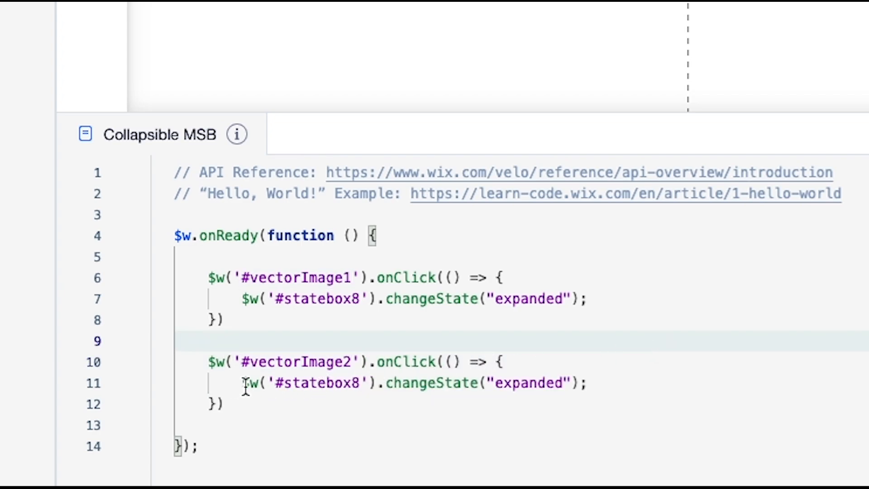
pyautogui.doubleClick(528, 383)
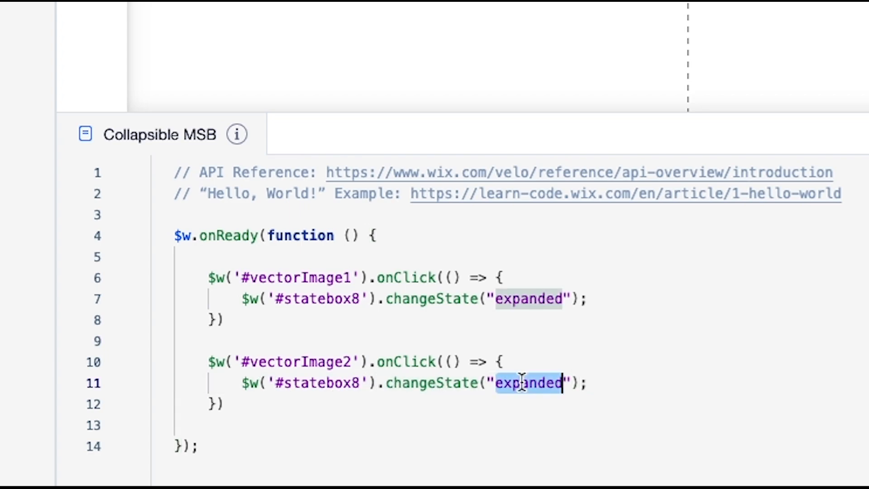
pyautogui.write('collap')
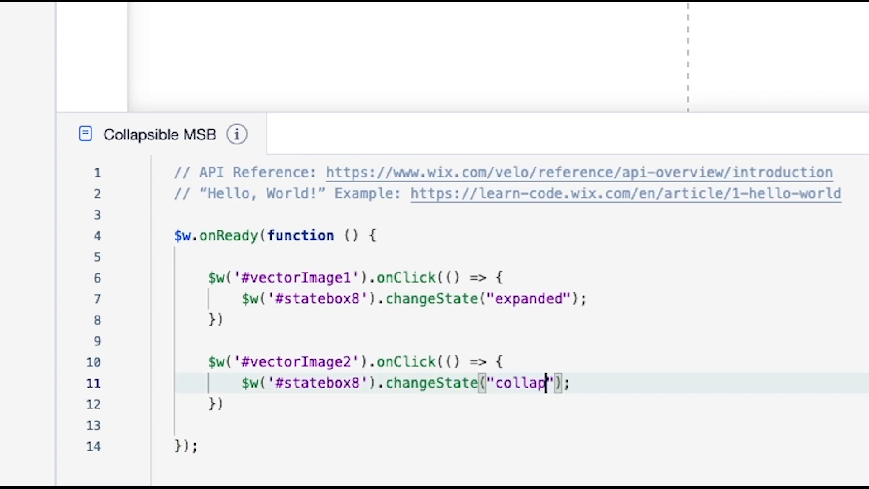
pyautogui.write('s')
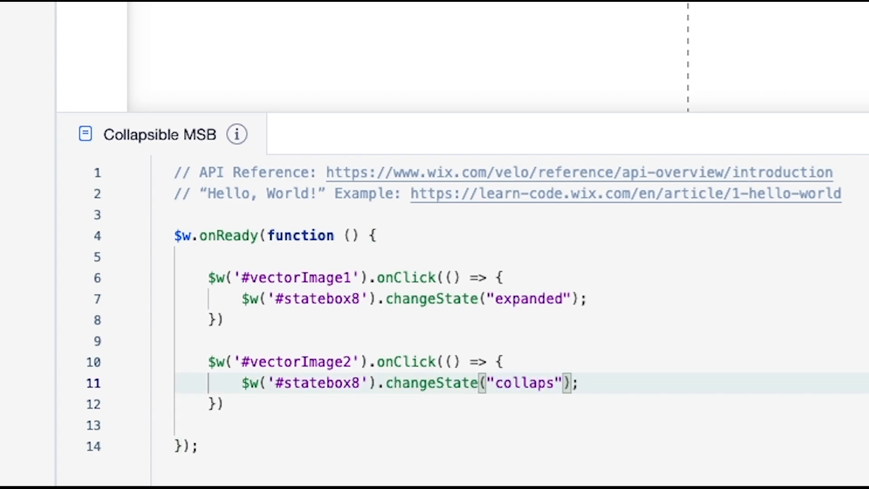
pyautogui.write('ed')
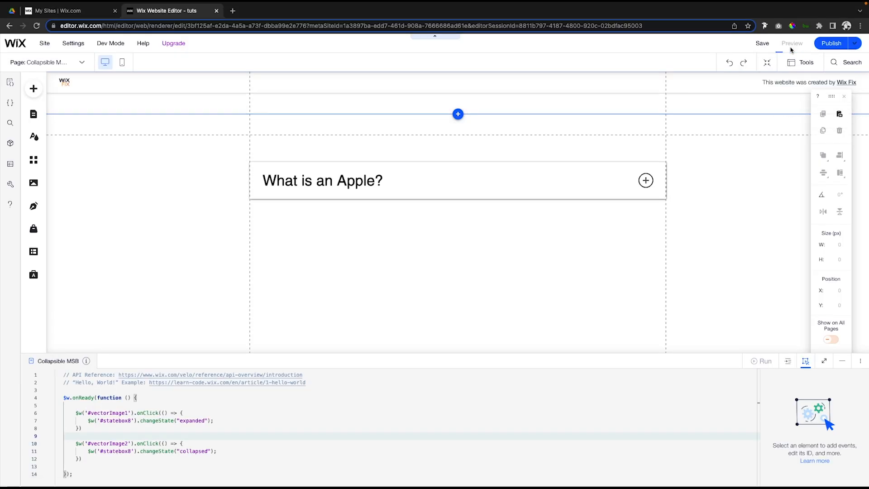
# Preview the page, collapse the Apple box with its minus icon, then return to the editor
pyautogui.click(792, 43)
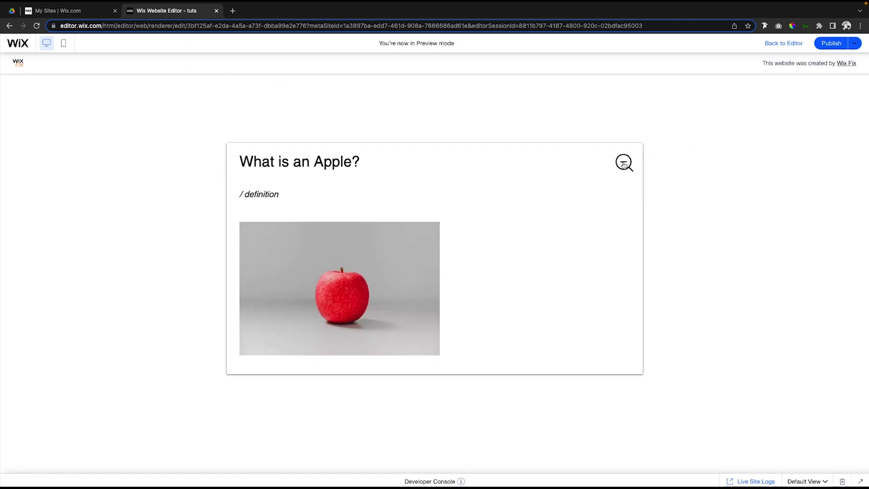
pyautogui.click(624, 161)
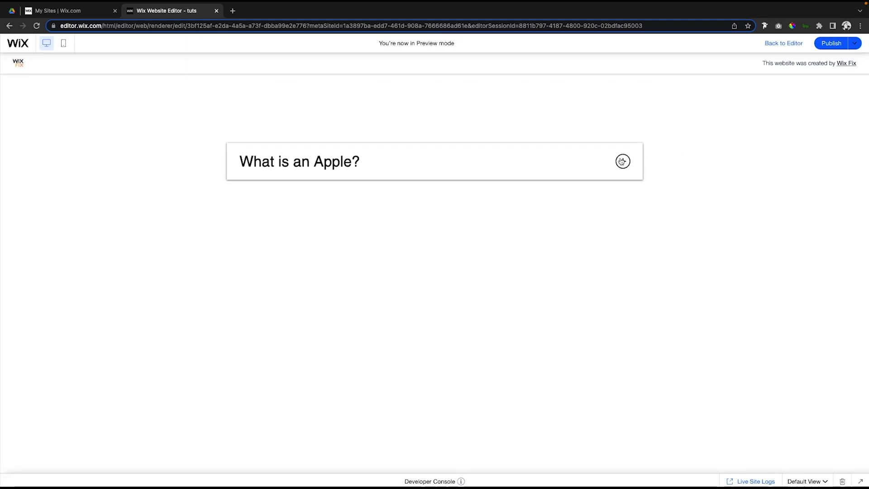
pyautogui.click(784, 44)
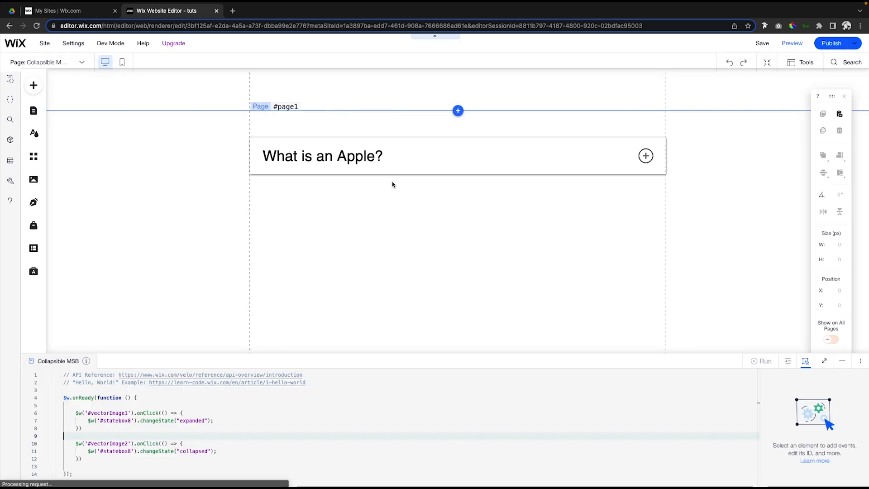
# Duplicate the Apple box below it, retitle it 'What is an Pear?' and show its expanded state
pyautogui.click(322, 156)
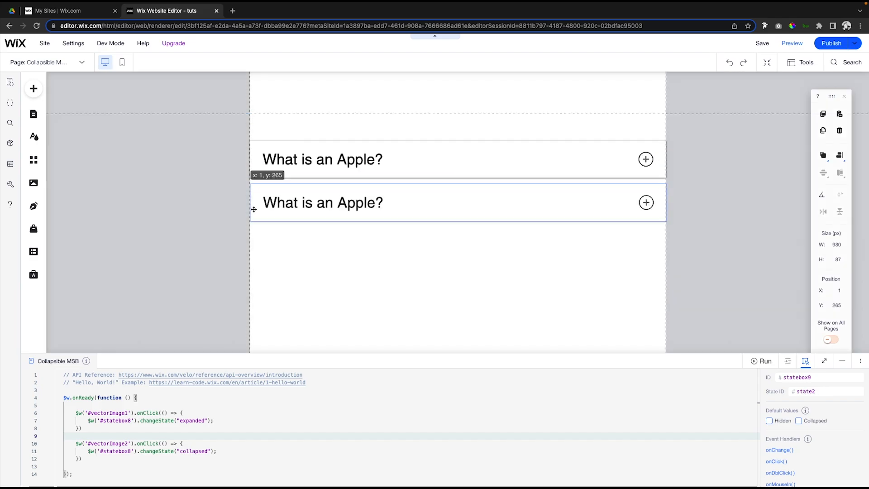
pyautogui.click(322, 202)
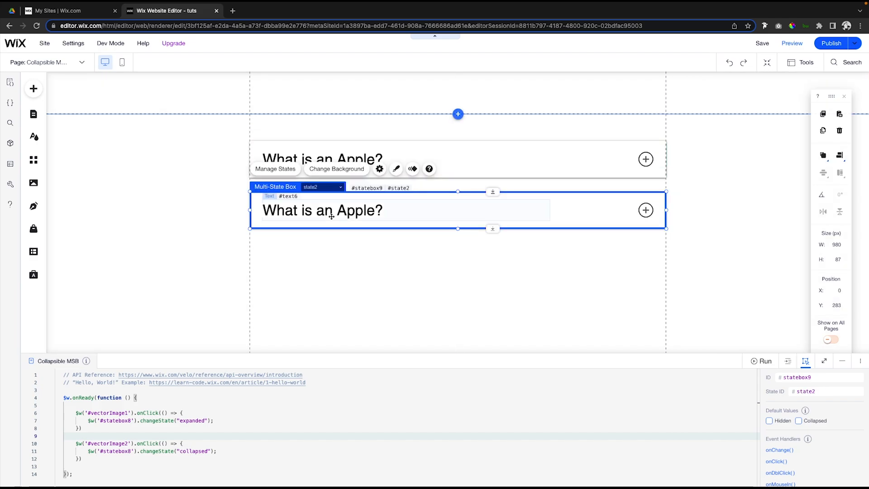
pyautogui.doubleClick(323, 210)
pyautogui.write('Pear')
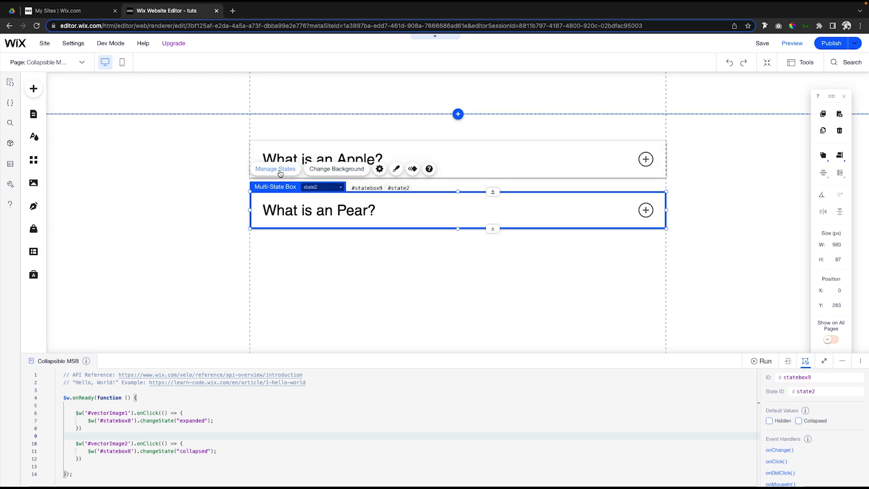
pyautogui.click(275, 168)
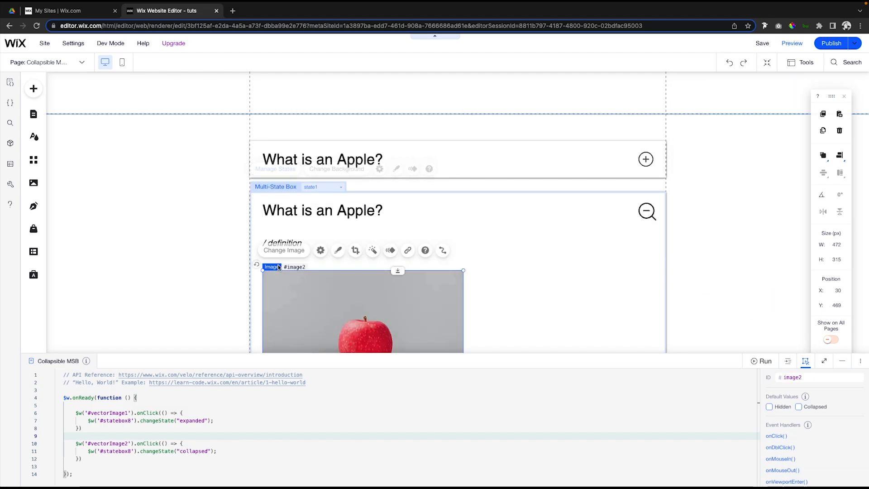
# Replace the Pear box's apple photo with a pear picture from the Unsplash stock library
pyautogui.click(283, 250)
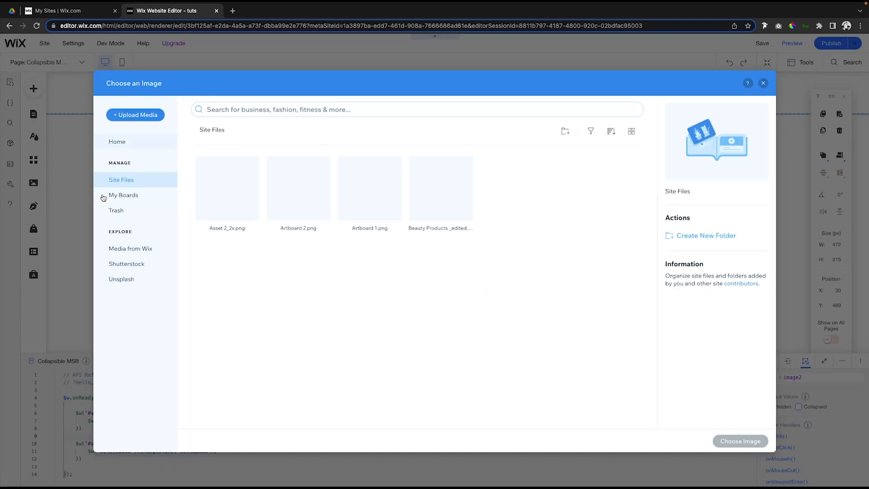
pyautogui.click(120, 279)
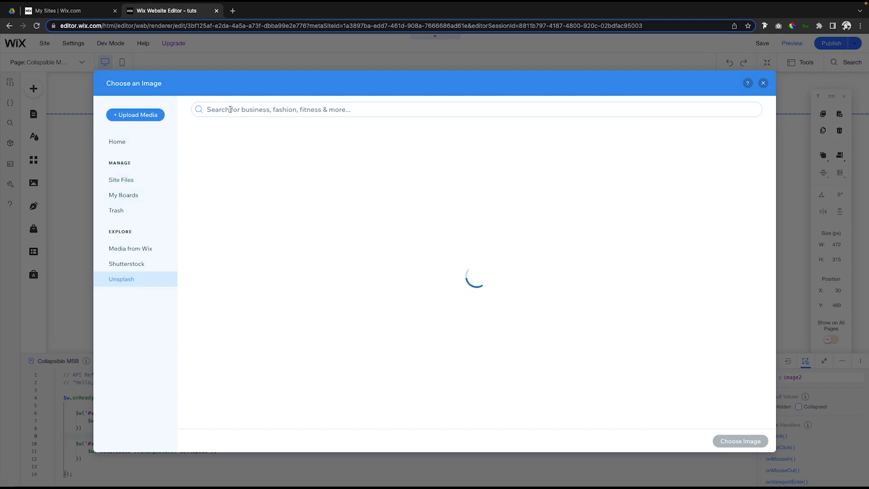
pyautogui.click(763, 84)
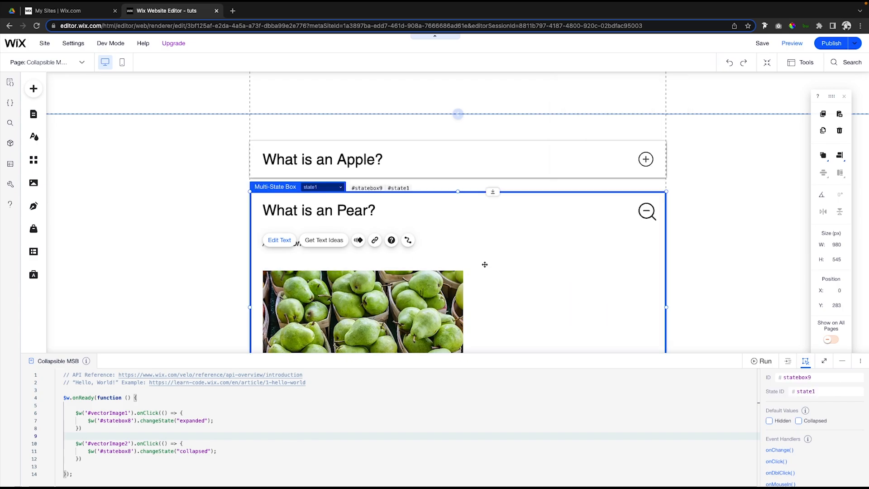
pyautogui.click(317, 210)
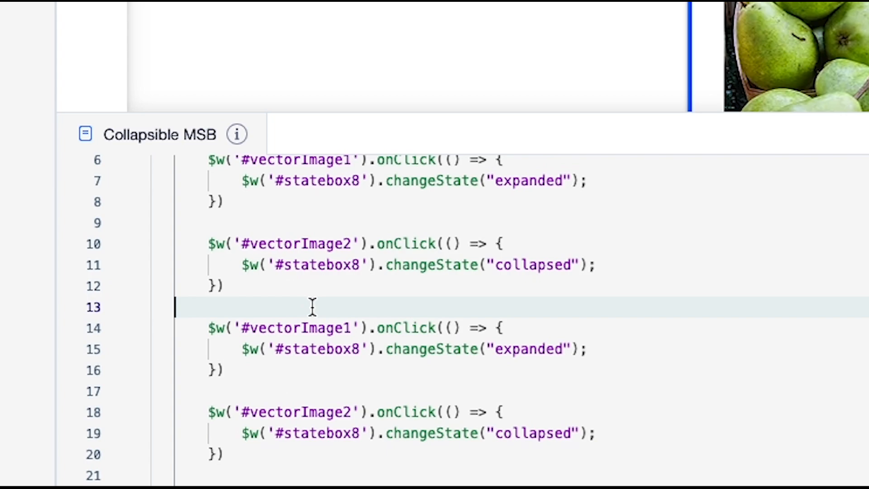
# Label the copied handlers with a '// Pear' comment and the original ones with '// Apple'
pyautogui.press('Enter')
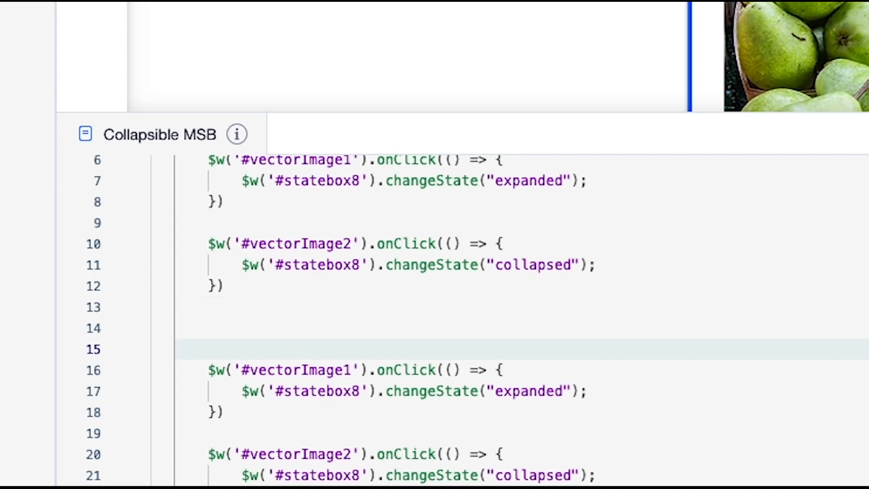
pyautogui.write('//')
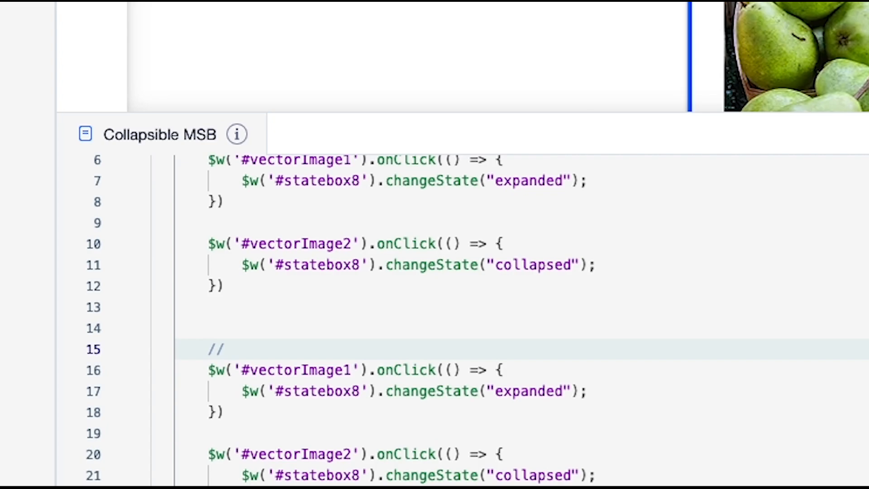
pyautogui.write('Pear')
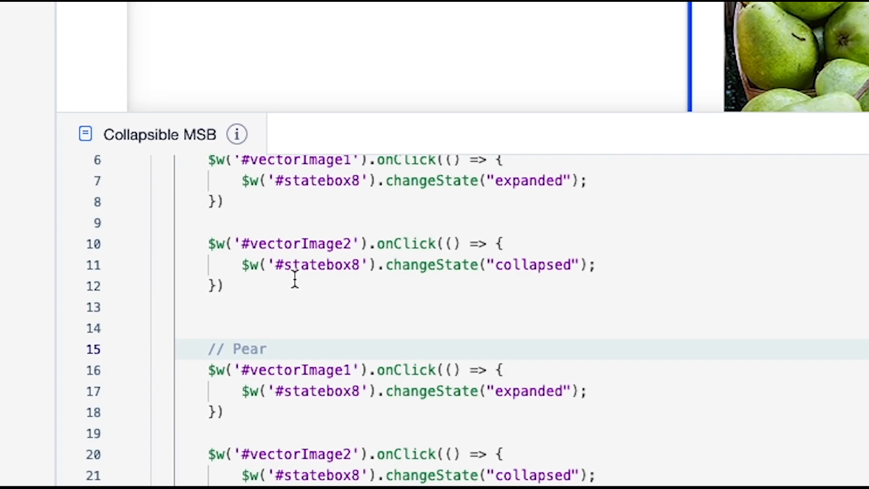
pyautogui.scroll(3)
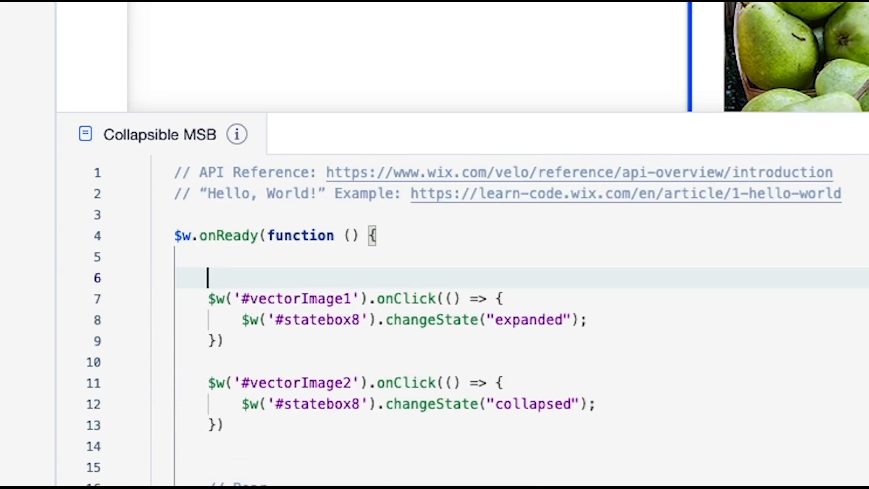
pyautogui.write('//')
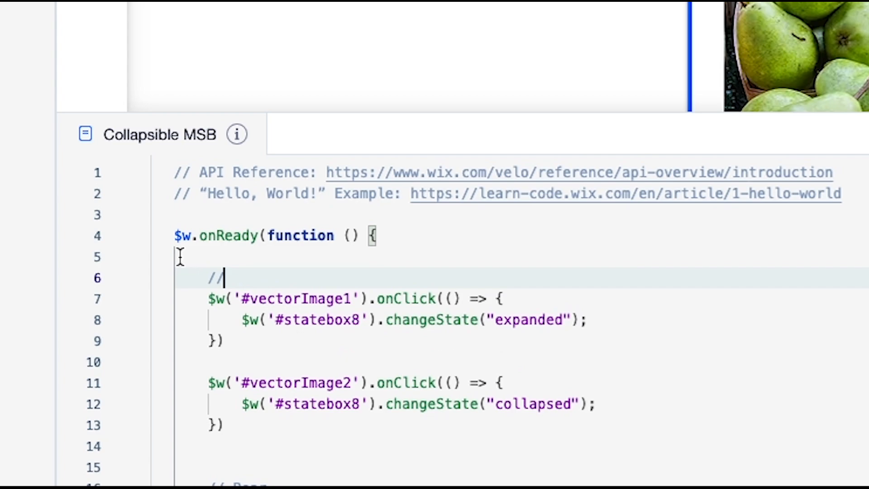
pyautogui.write('Apple')
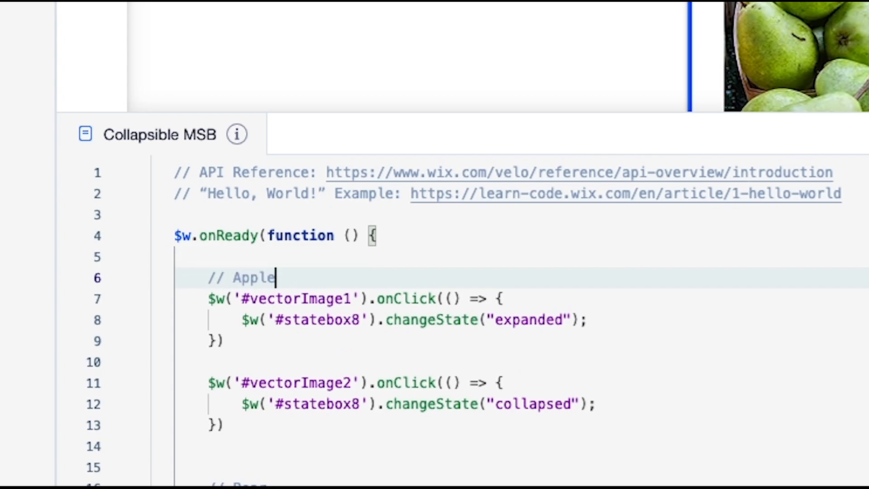
pyautogui.scroll(-3)
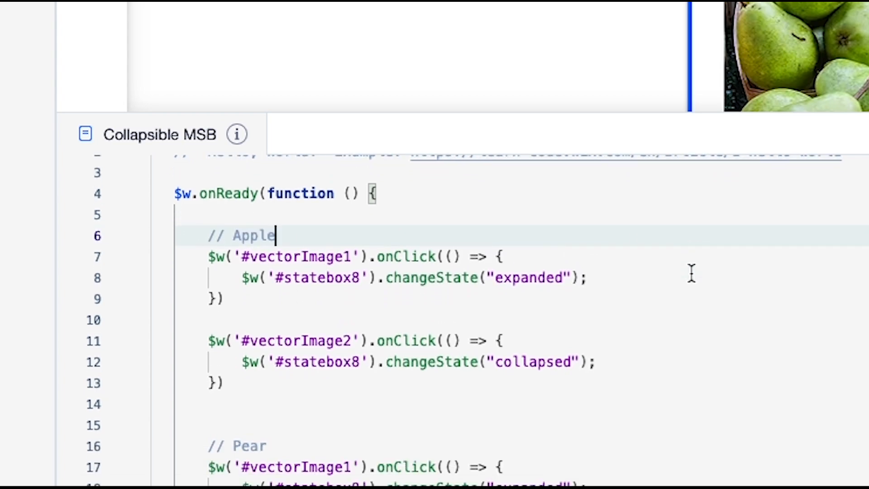
pyautogui.moveTo(265, 236)
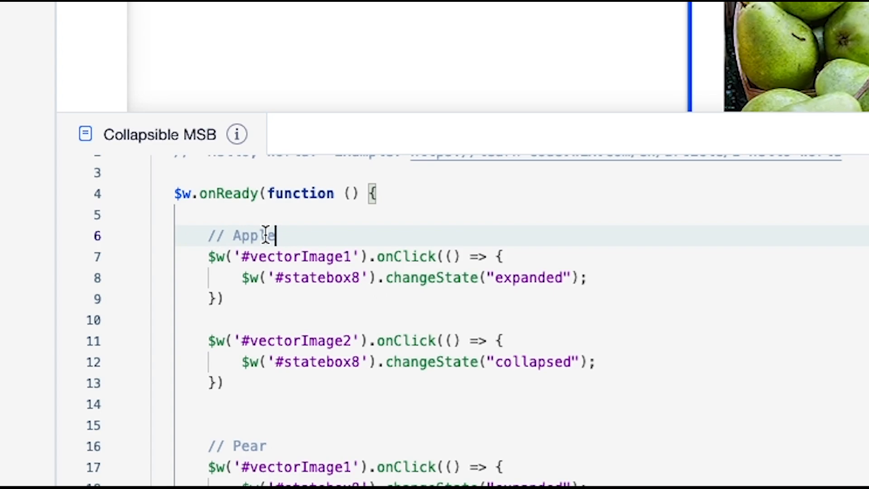
pyautogui.scroll(-3)
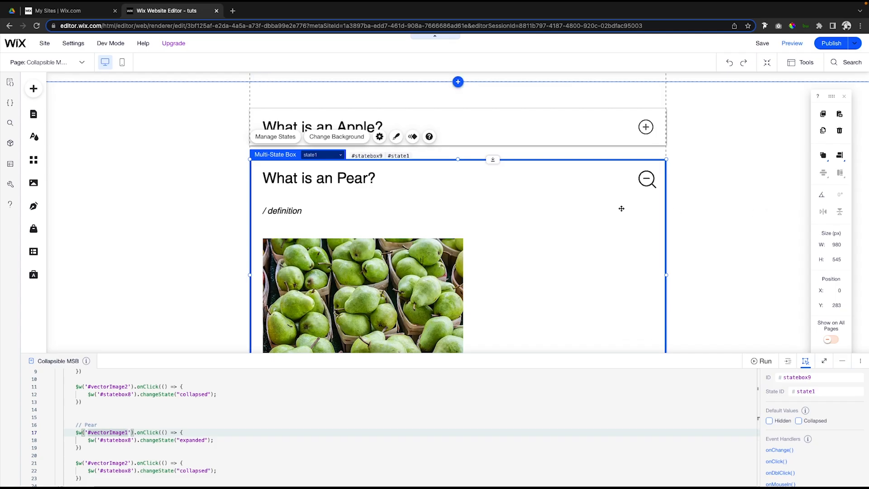
# Check the Pear box's states and retarget the first Pear handler to vectorImage4 with state "state1"
pyautogui.click(323, 154)
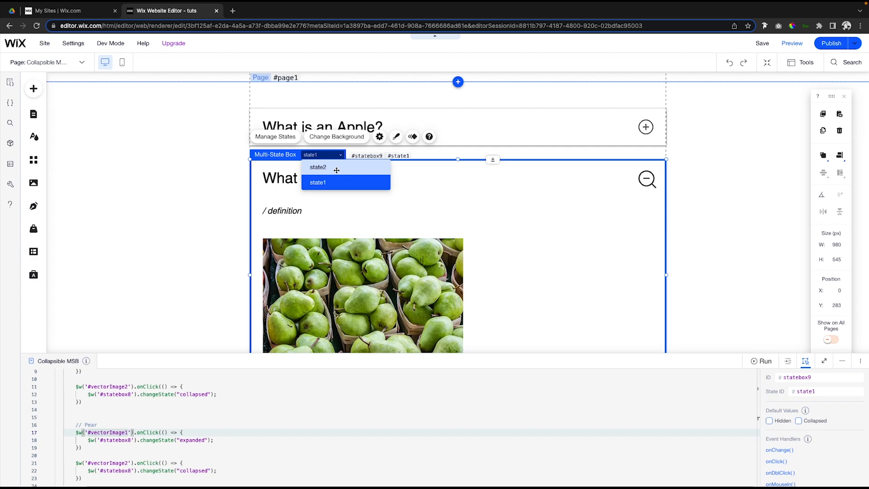
pyautogui.click(318, 167)
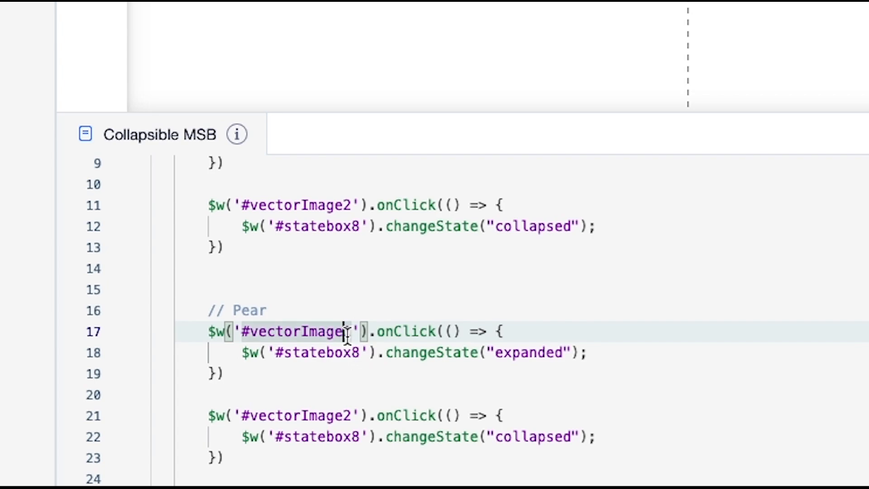
pyautogui.write('4')
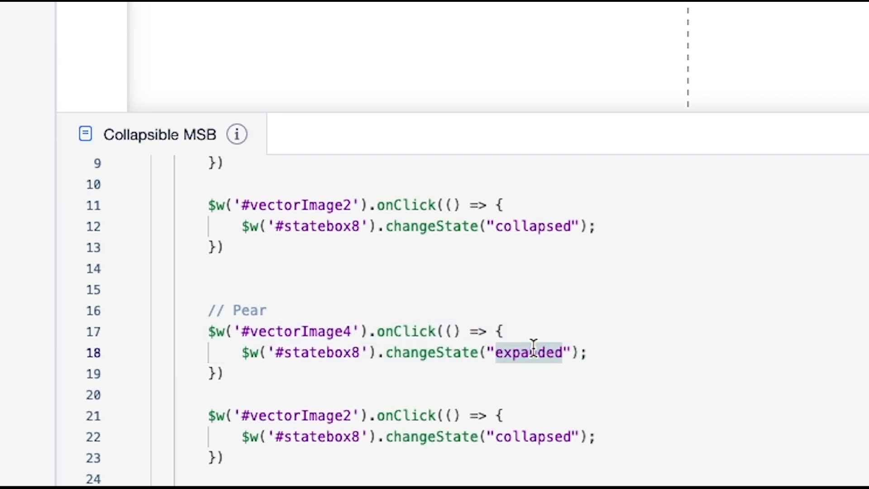
pyautogui.write('state1')
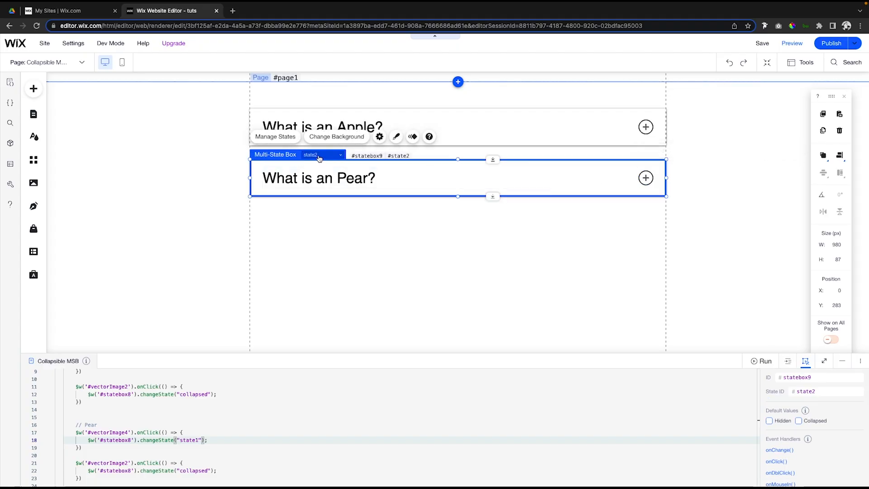
# Set the second Pear handler's state to "state1" and point both at statebox9
pyautogui.click(321, 154)
pyautogui.write('3')
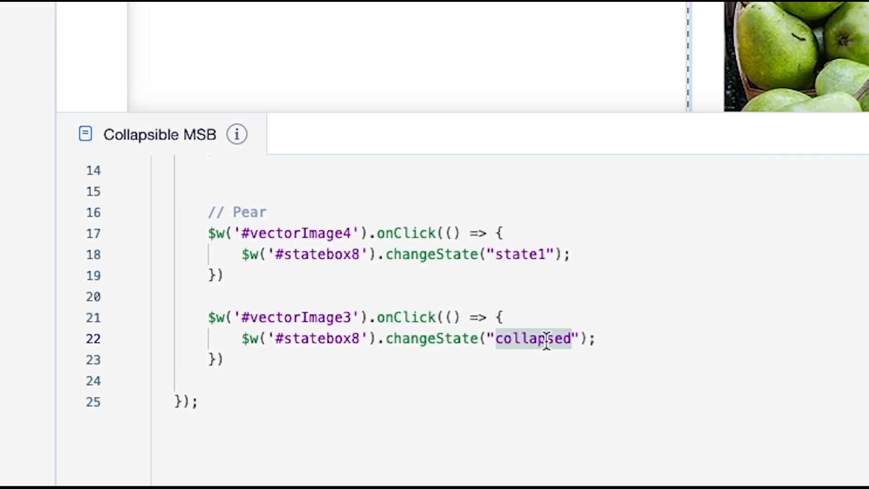
pyautogui.write('state1')
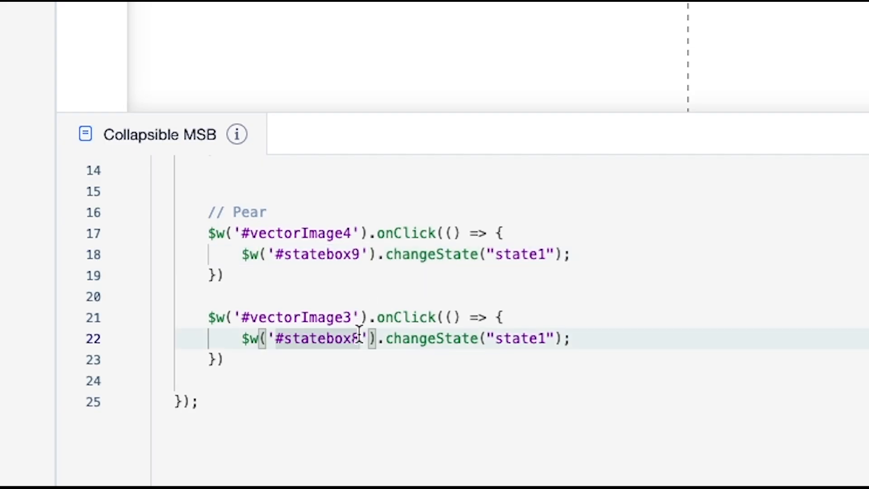
pyautogui.write('9')
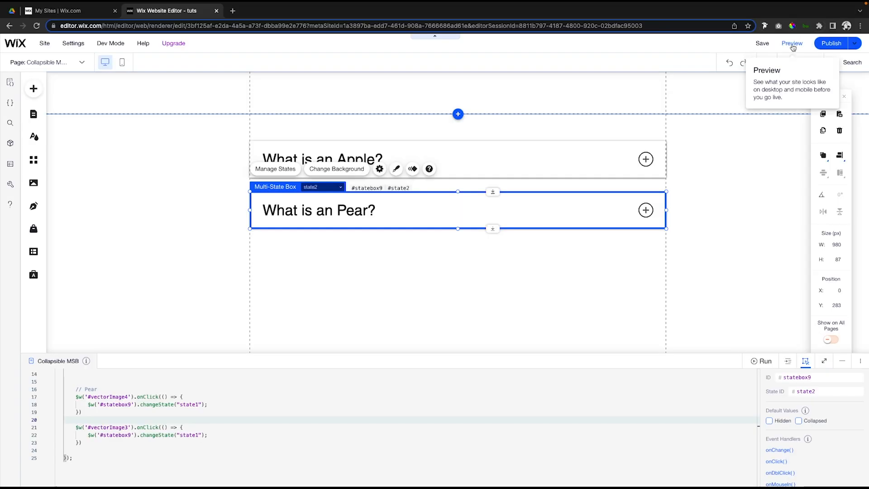
# Preview the page and expand then collapse both the Apple and Pear boxes via their icons
pyautogui.click(791, 42)
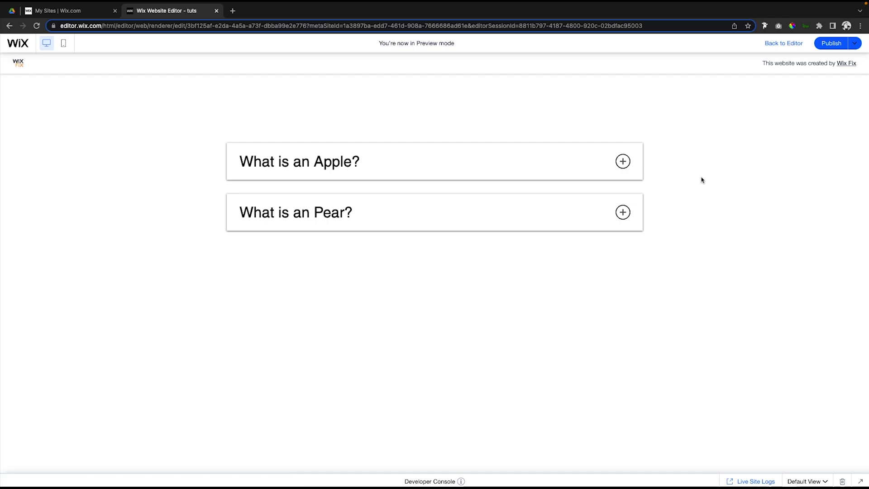
pyautogui.click(623, 161)
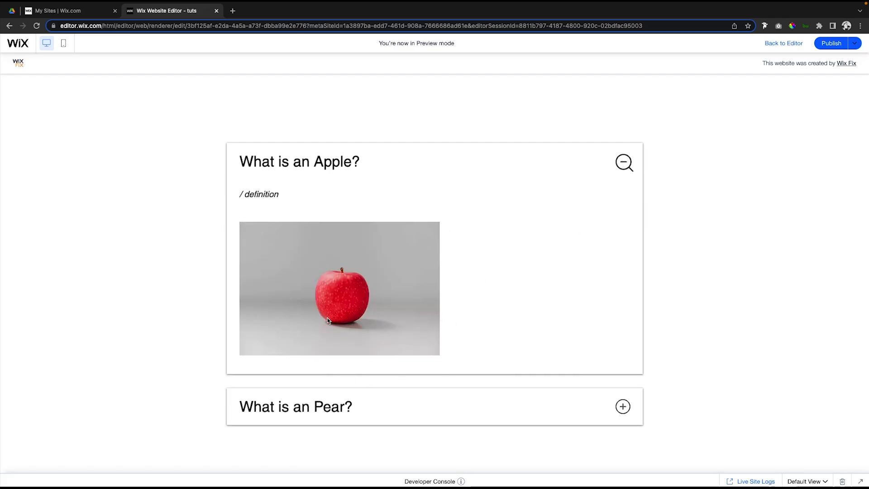
pyautogui.moveTo(574, 383)
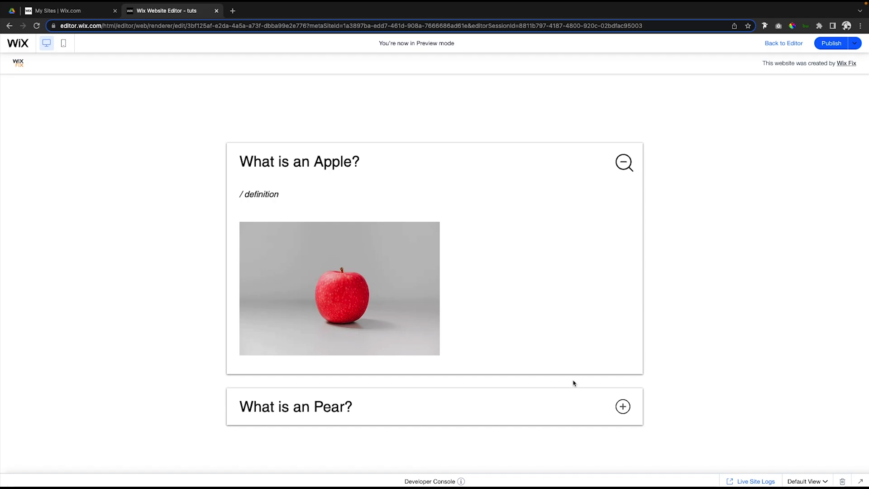
pyautogui.moveTo(605, 299)
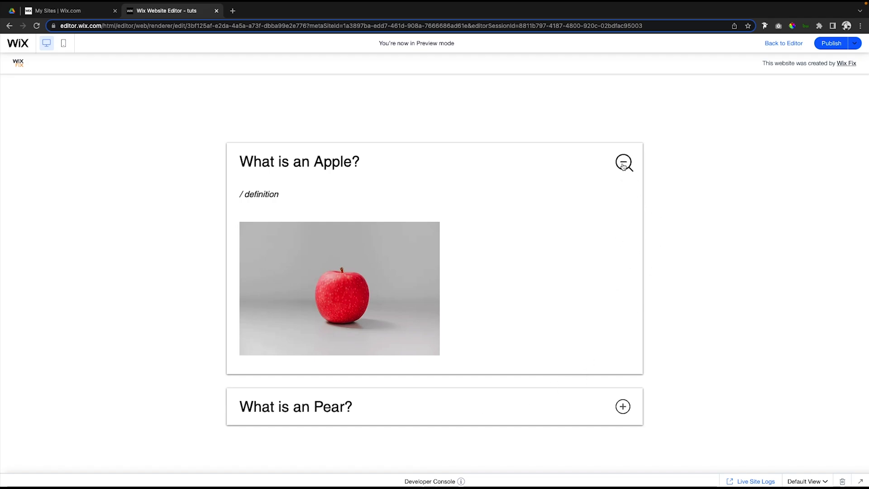
pyautogui.click(623, 162)
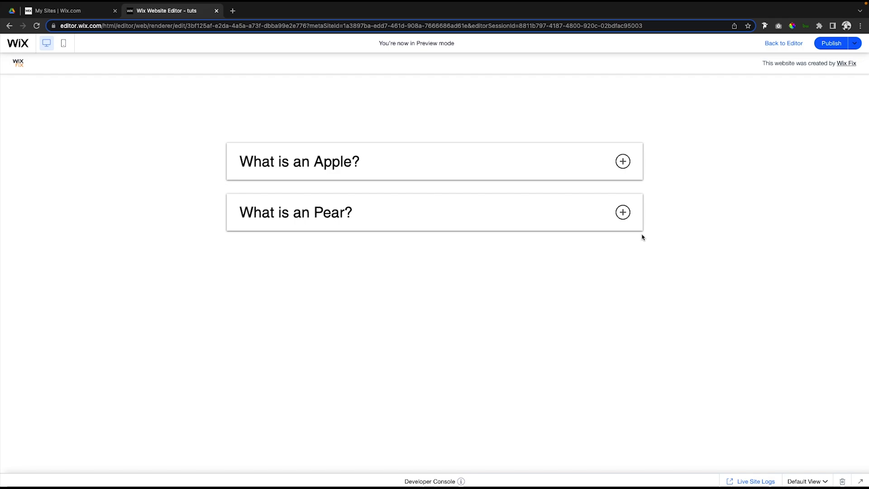
pyautogui.click(623, 212)
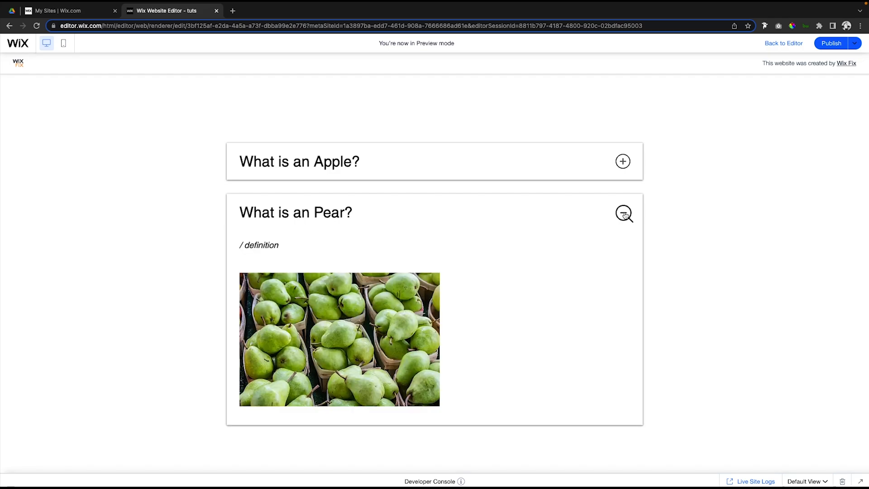
pyautogui.moveTo(604, 266)
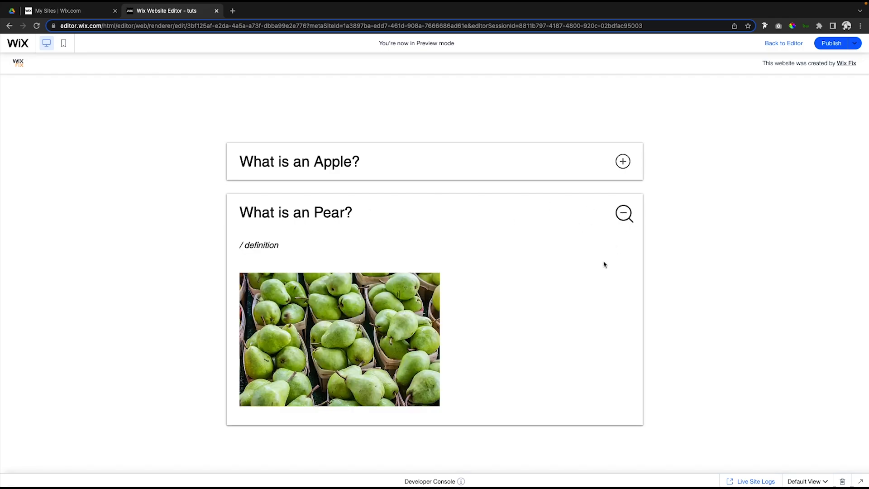
pyautogui.click(624, 213)
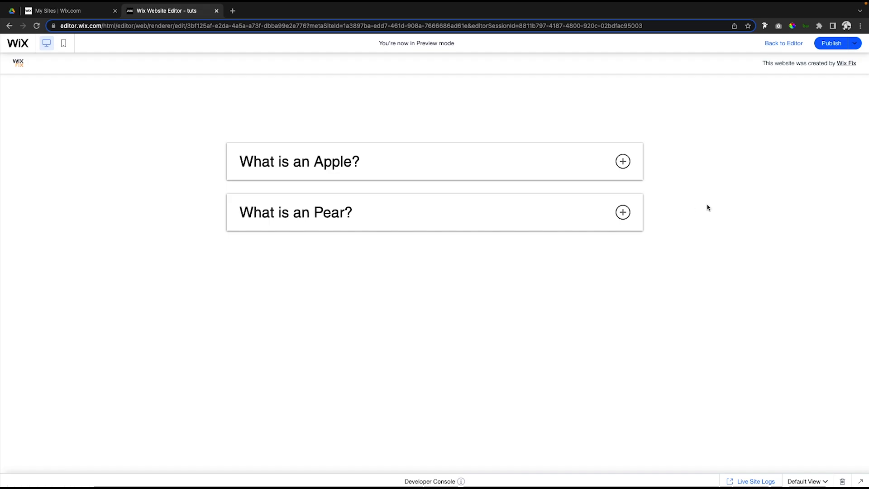
pyautogui.moveTo(685, 212)
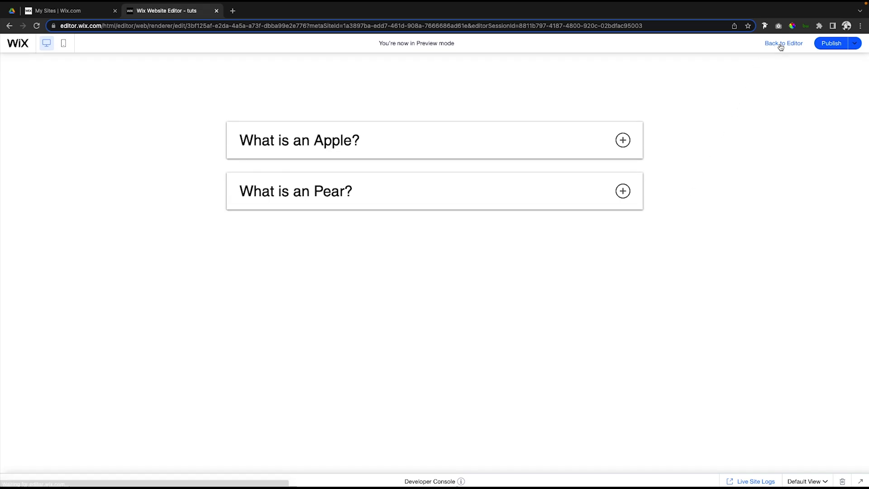
# Return to the editor, change the vectorImage3 handler to "state2" and review the finished code
pyautogui.click(784, 44)
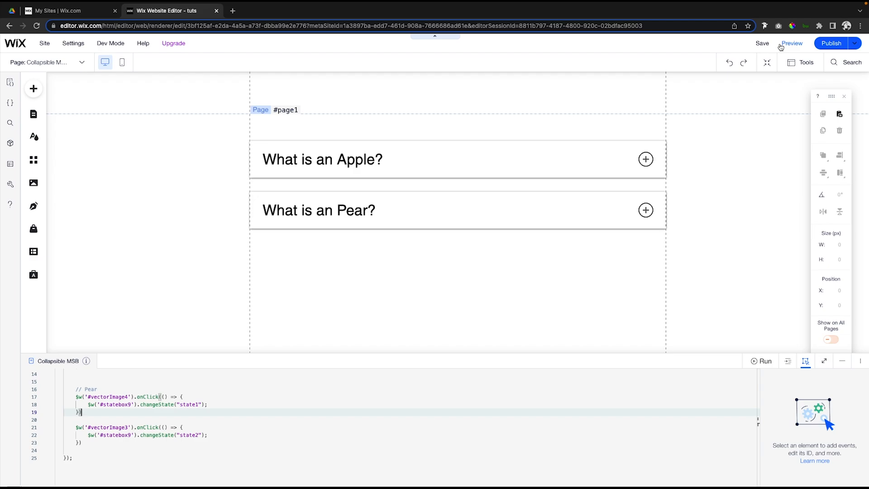
pyautogui.click(322, 159)
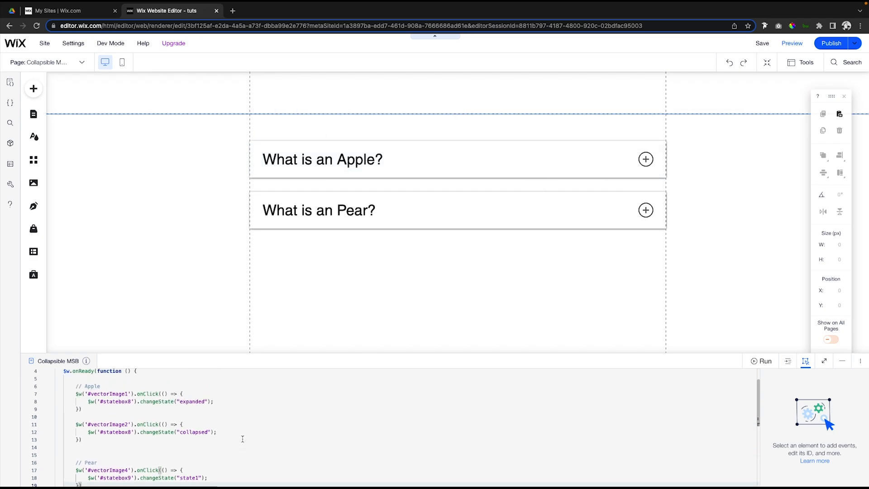
pyautogui.scroll(3)
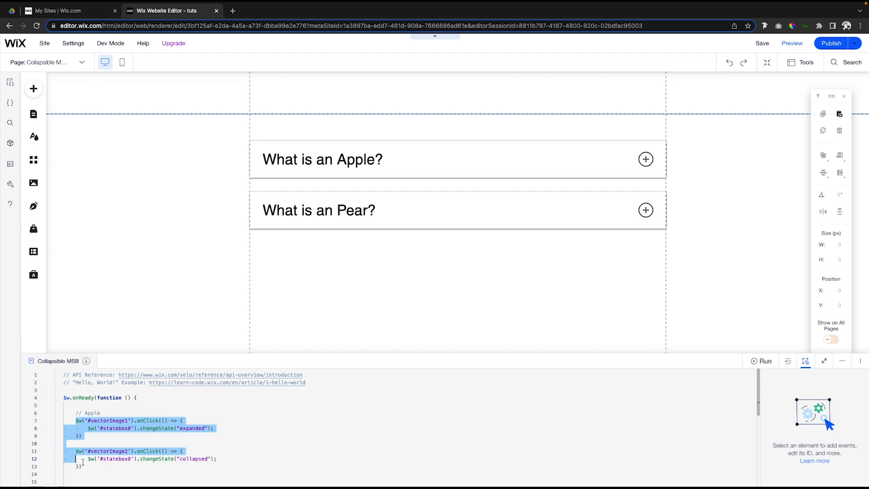
pyautogui.click(328, 421)
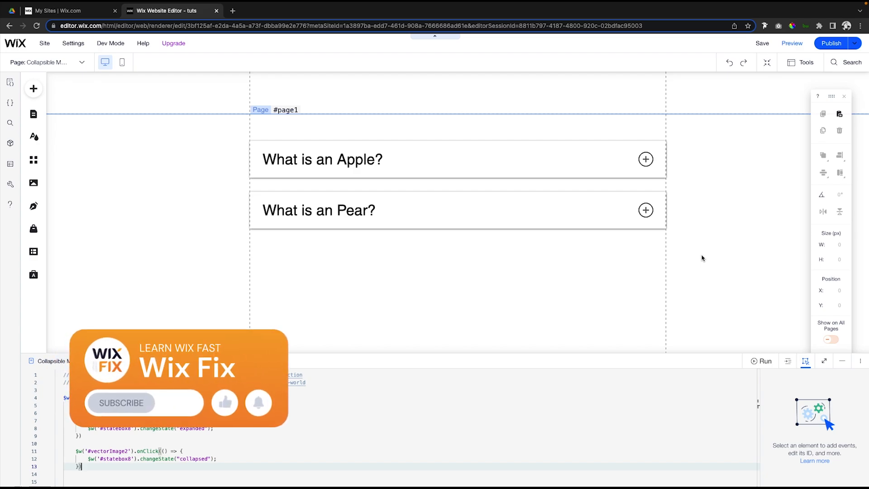
pyautogui.click(144, 402)
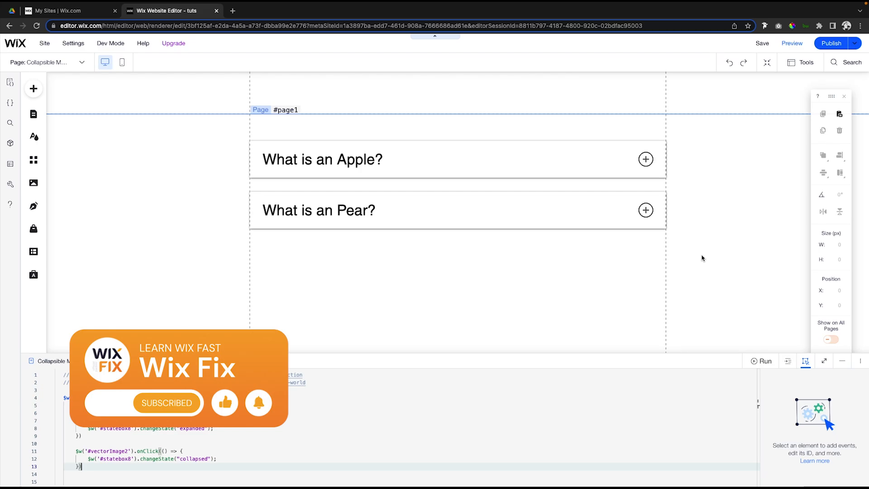